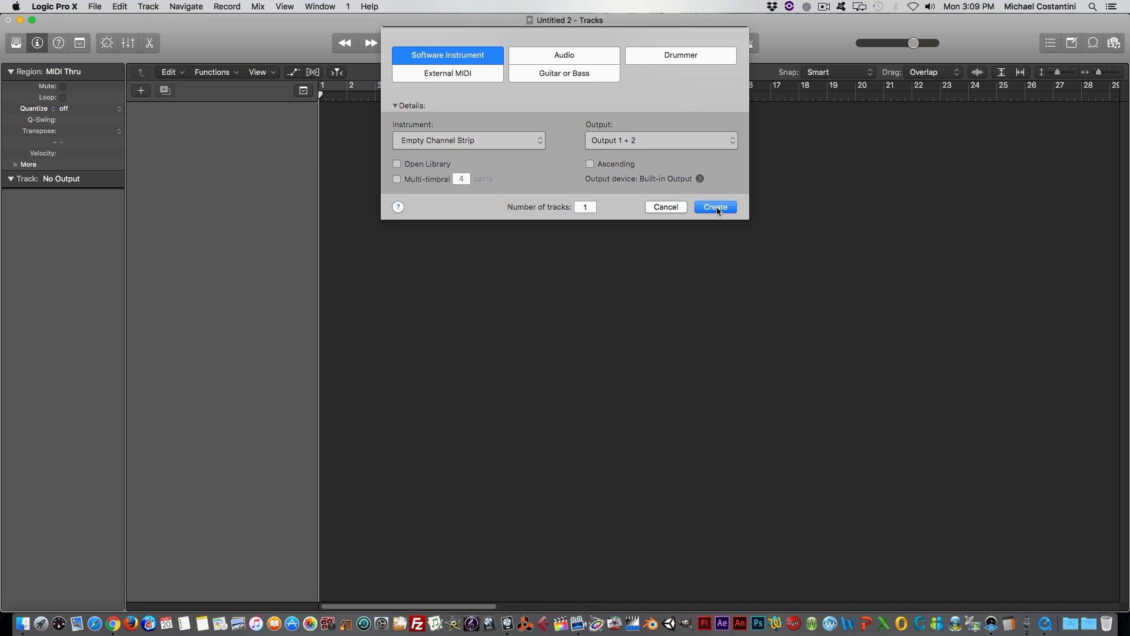
Step: Create one Software Instrument track, Inst 1, and bring up its instrument plug-in choices
click(715, 208)
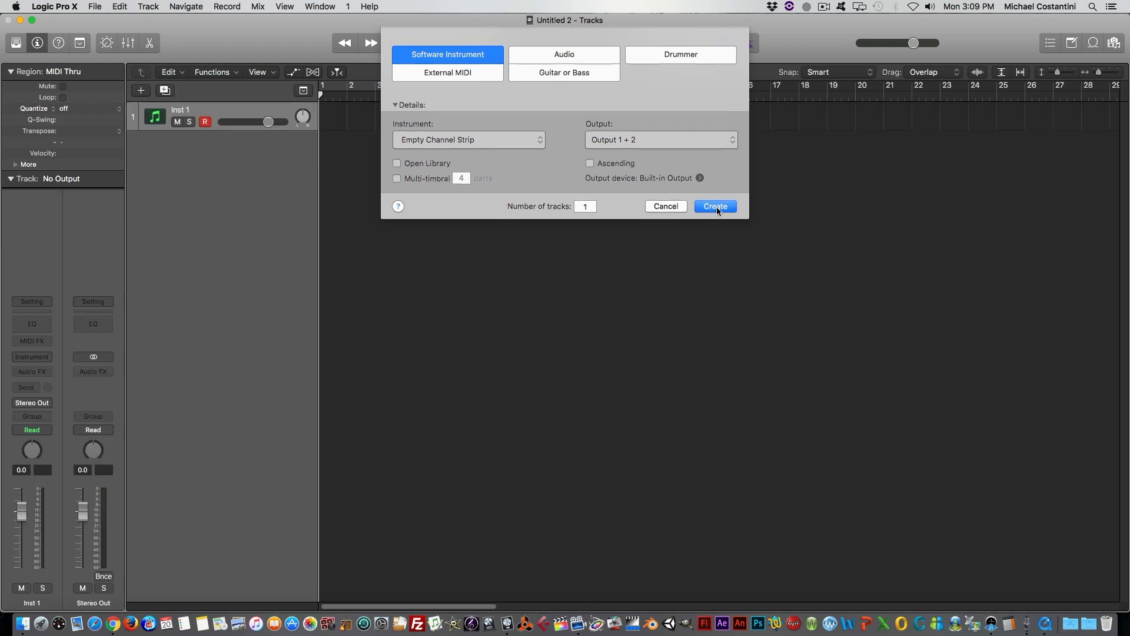
click(713, 206)
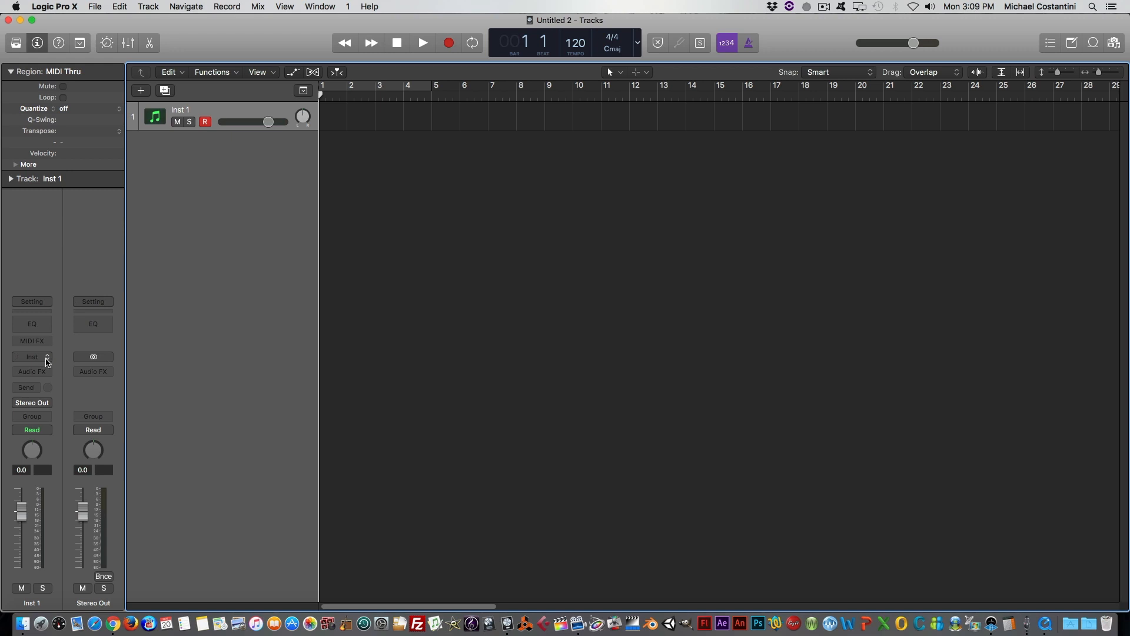
click(32, 356)
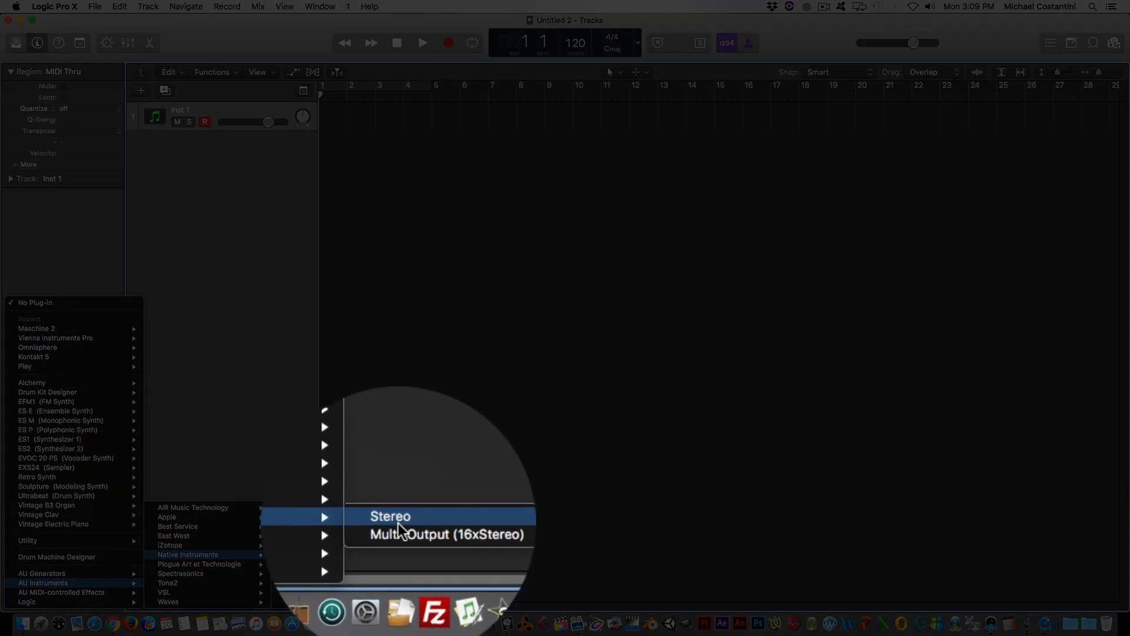
Step: Load Maschine 2 (Stereo) from Native Instruments AU Instruments onto Inst 1
click(390, 516)
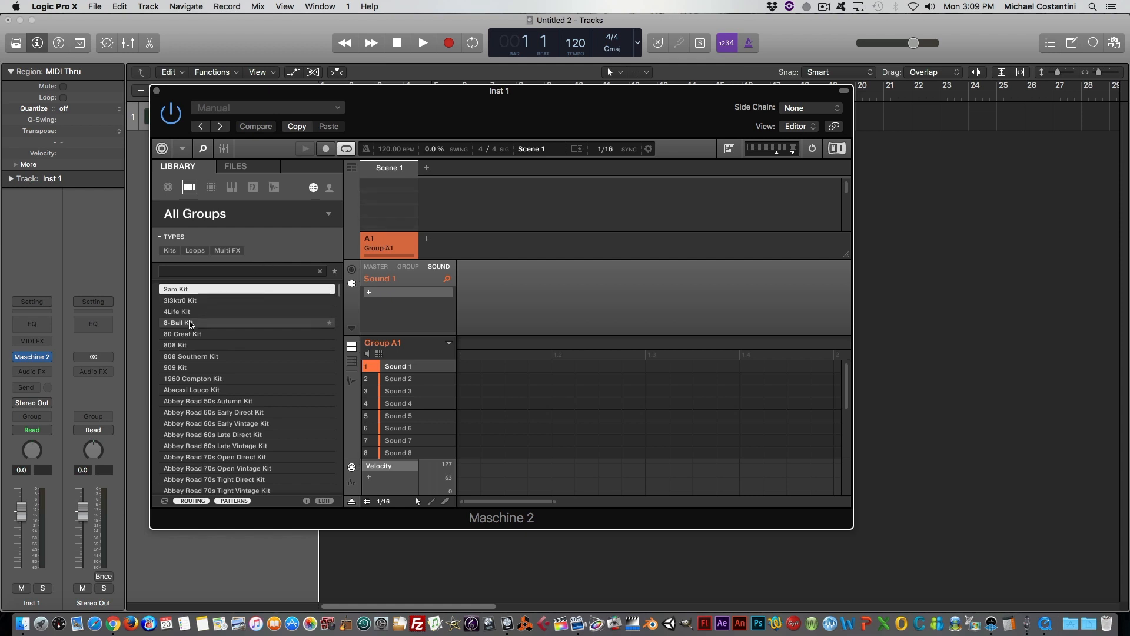
Step: Load the 8-Ball Kit, glance at Pattern 2, and audition Pattern 1 with Logic's transport
double_click(178, 322)
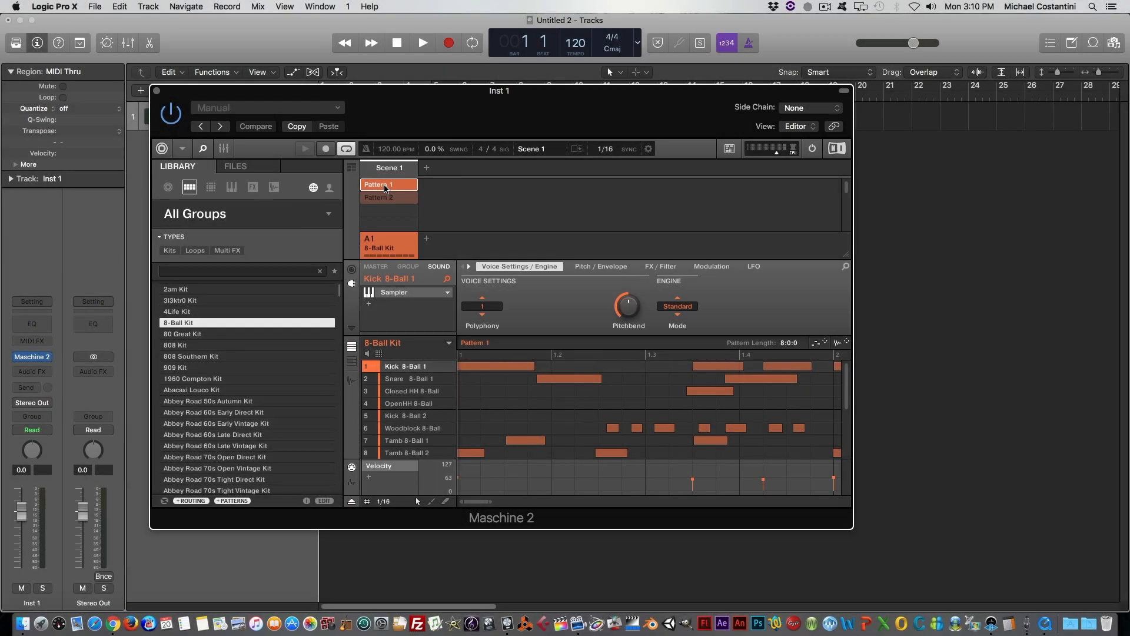
click(388, 198)
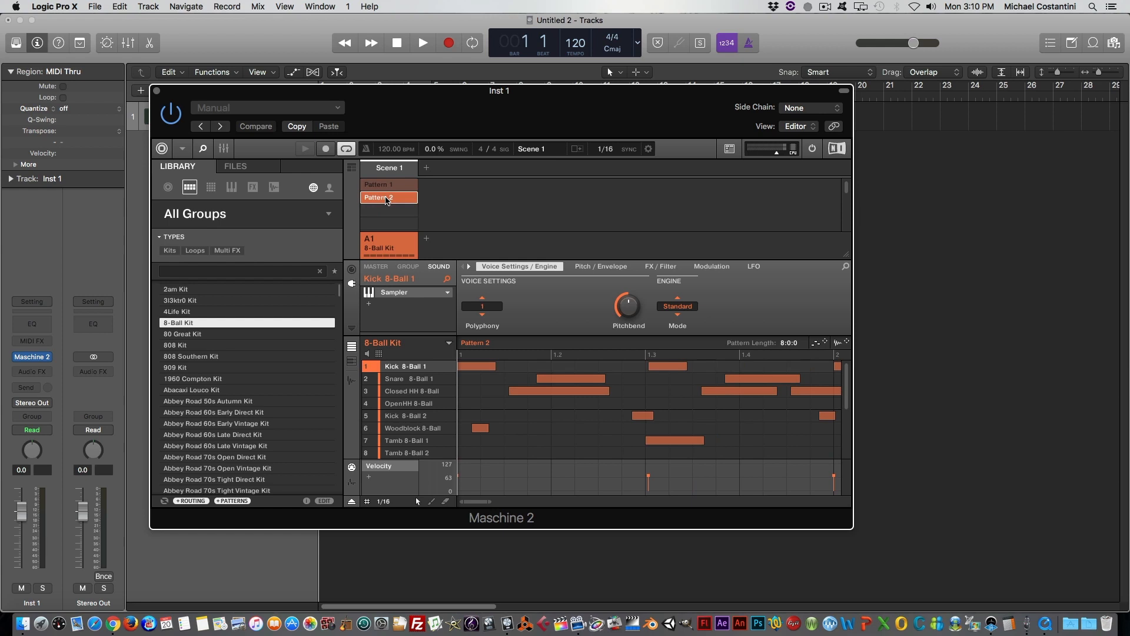
click(389, 185)
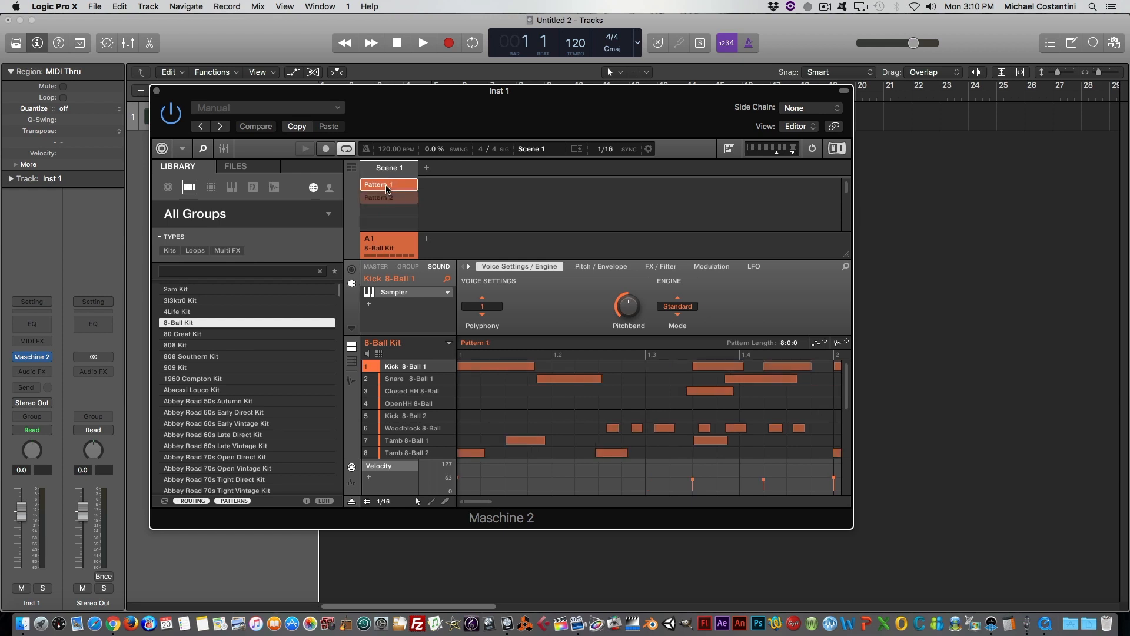
click(421, 43)
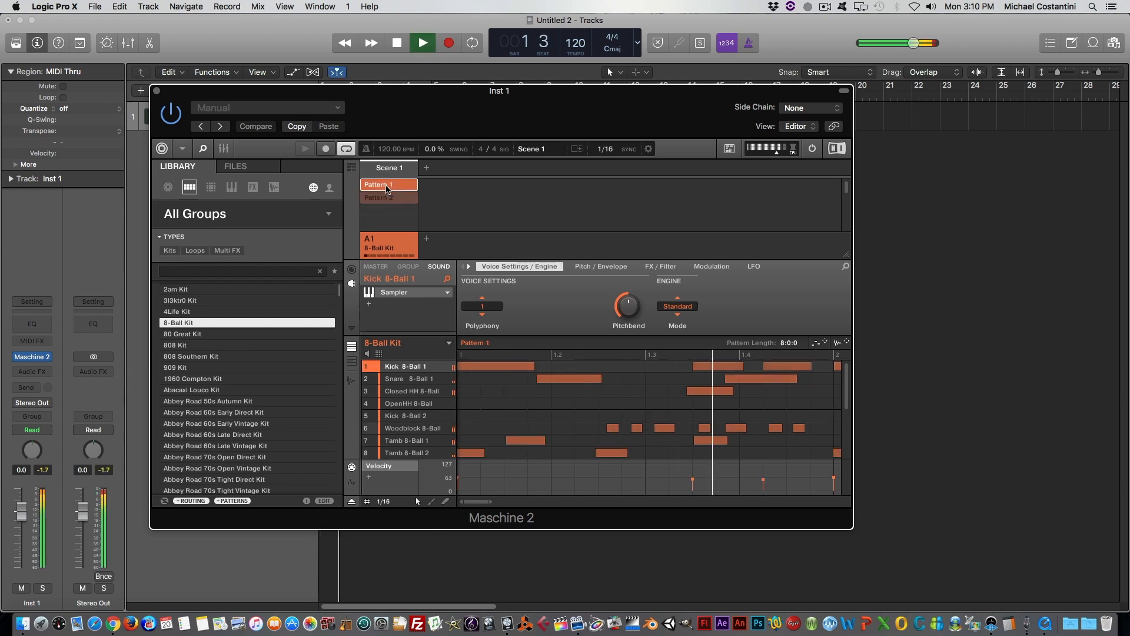
click(422, 43)
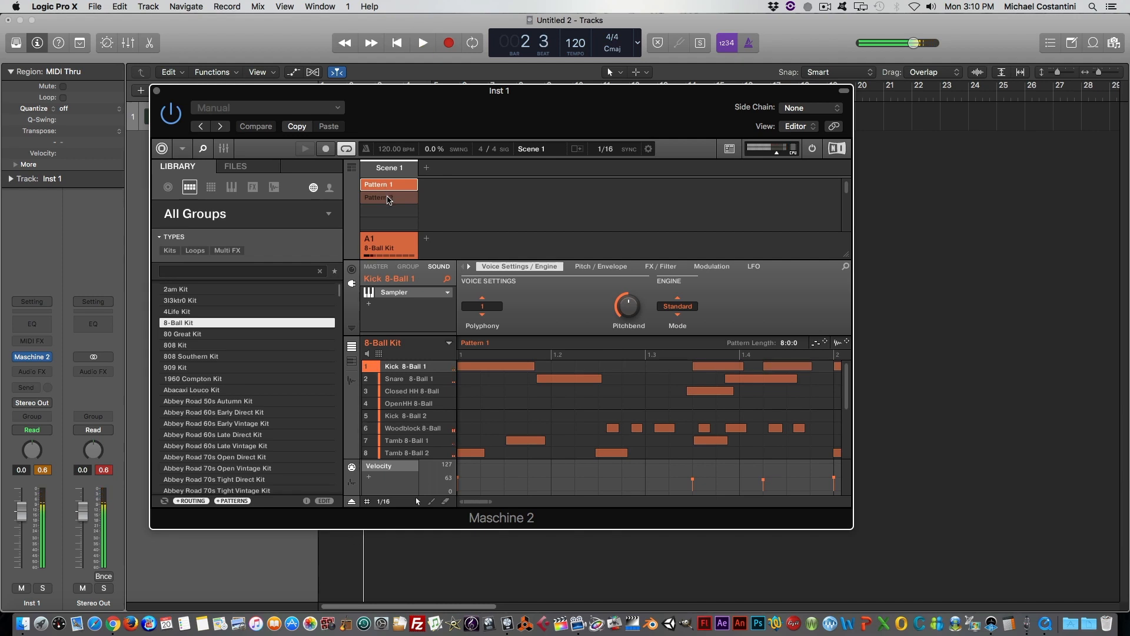
Step: Audition Pattern 2, switch back to Pattern 1 during playback, then stop
click(387, 198)
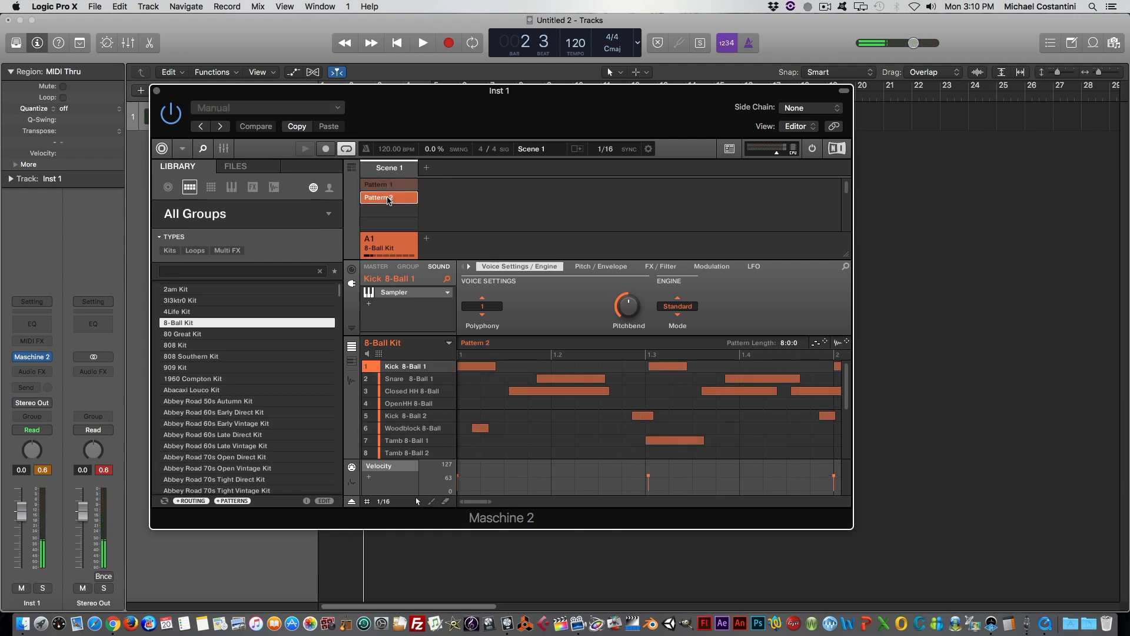
click(423, 43)
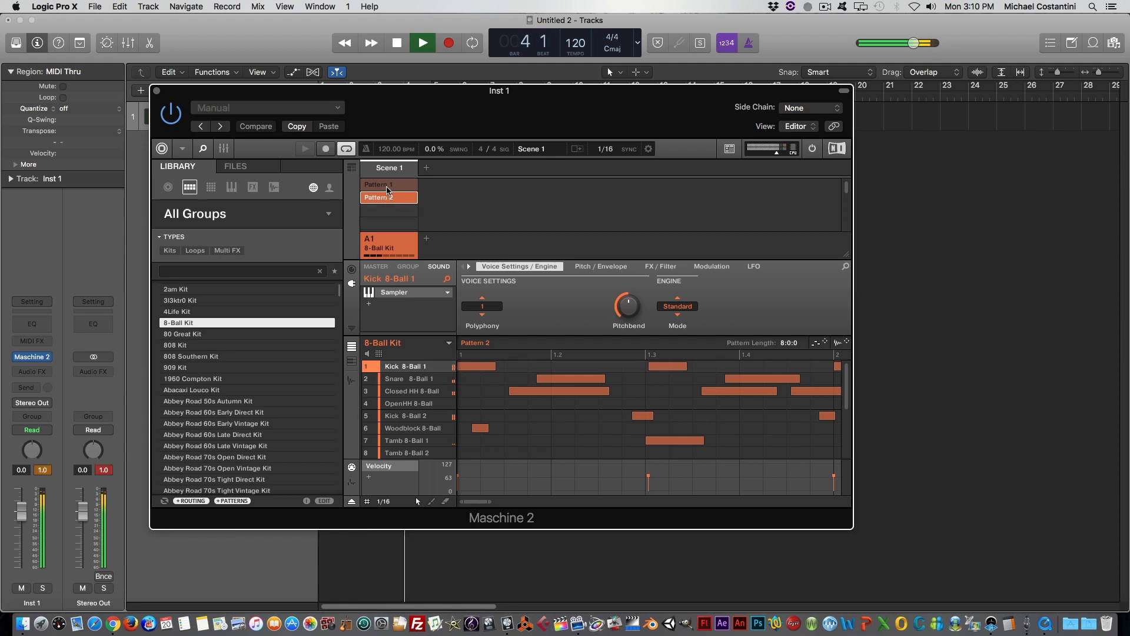
click(388, 185)
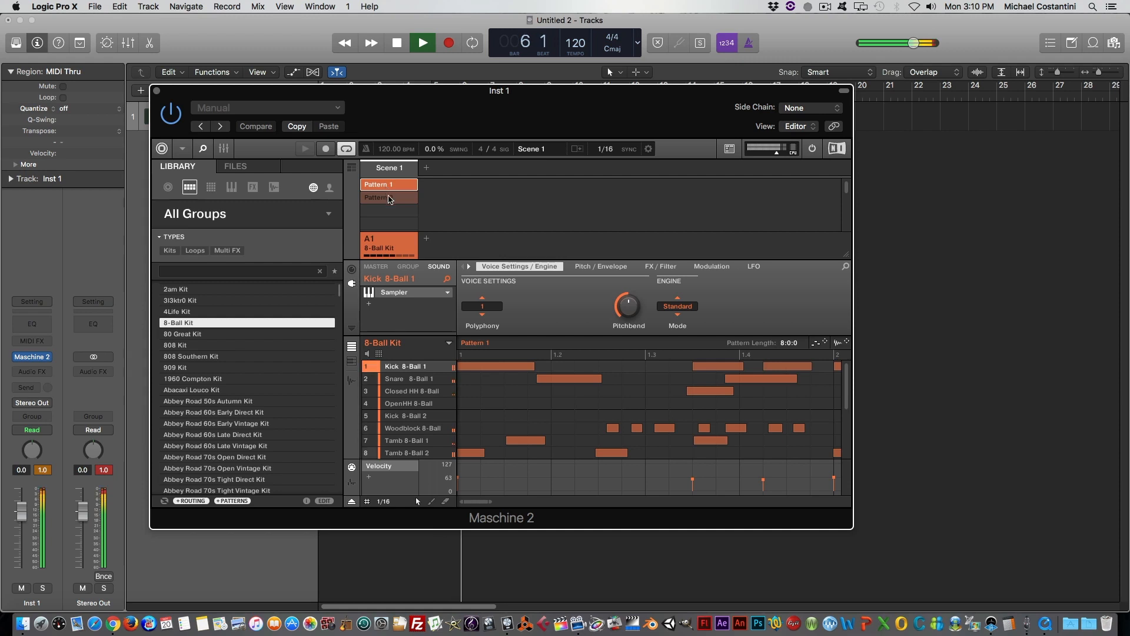
click(420, 43)
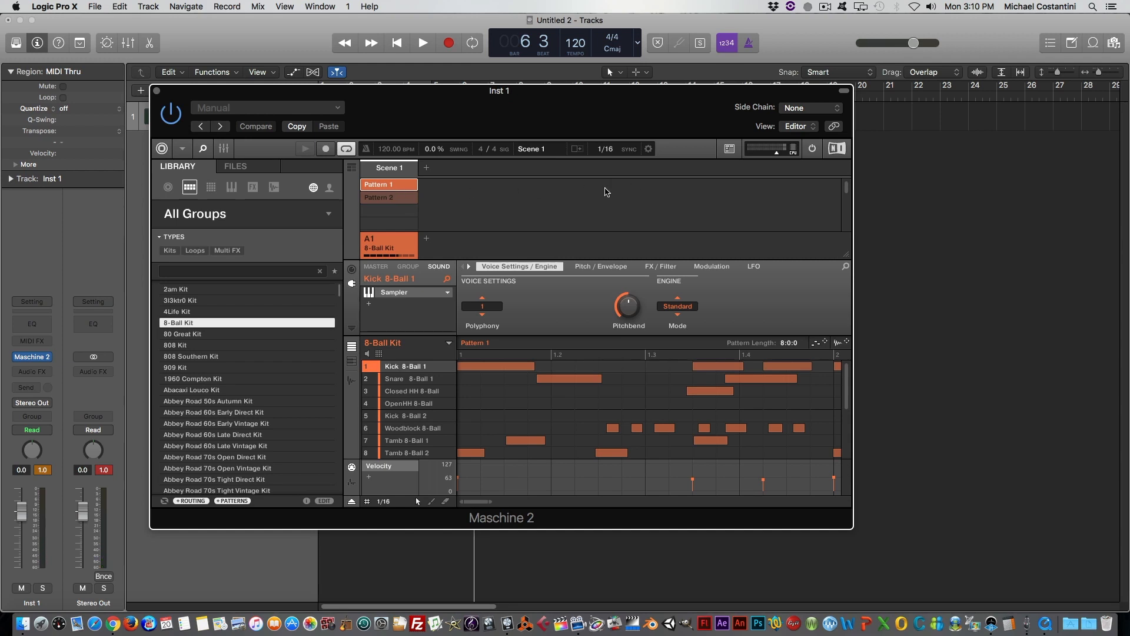
mouse_move(622, 237)
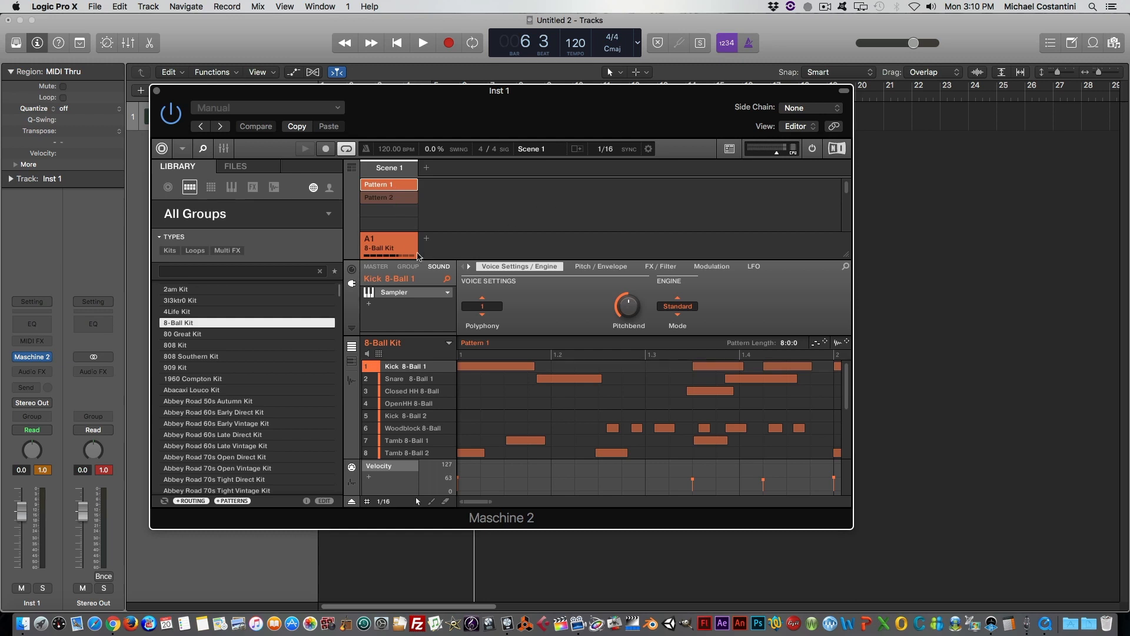
mouse_move(397, 250)
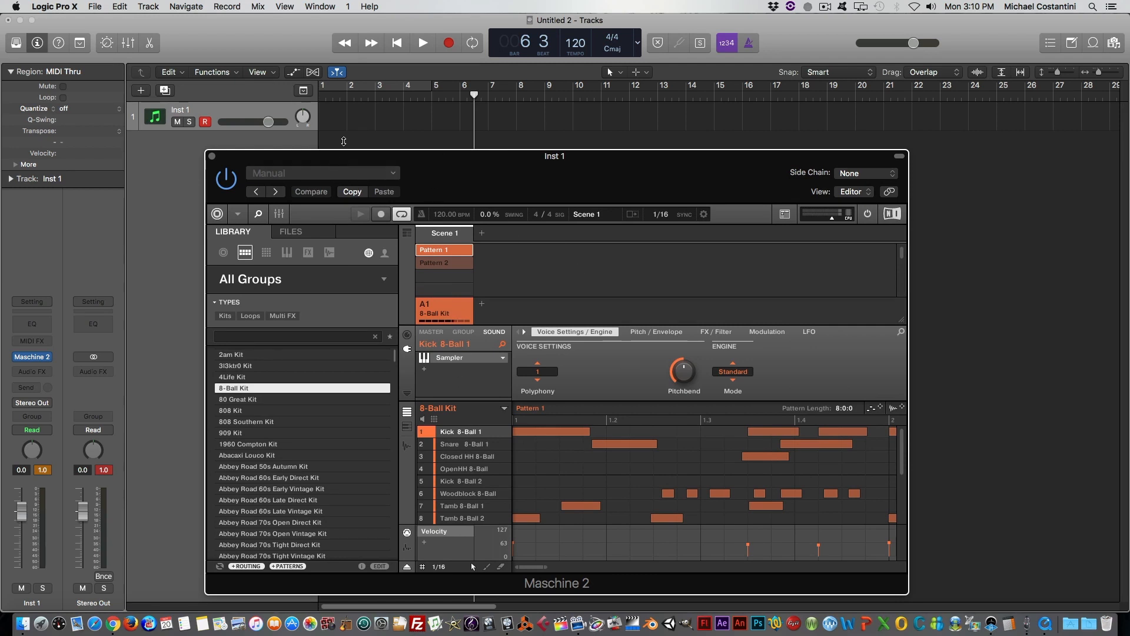
mouse_move(452, 332)
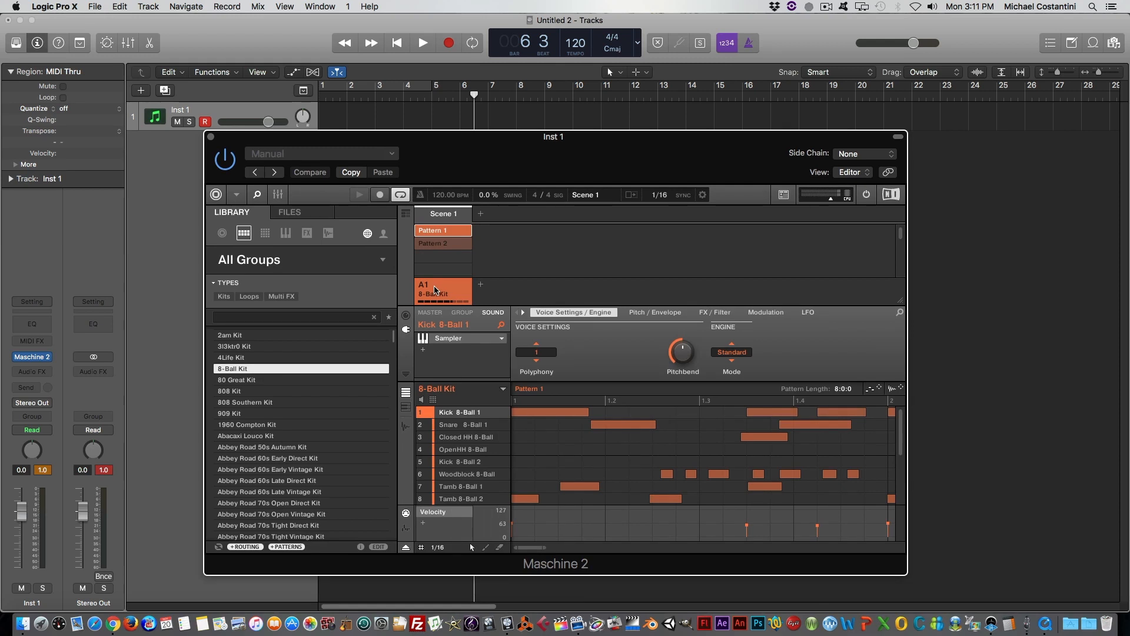
Step: Bring up the 8-Ball Kit group A1's actions, including its Export MIDI option
right_click(443, 288)
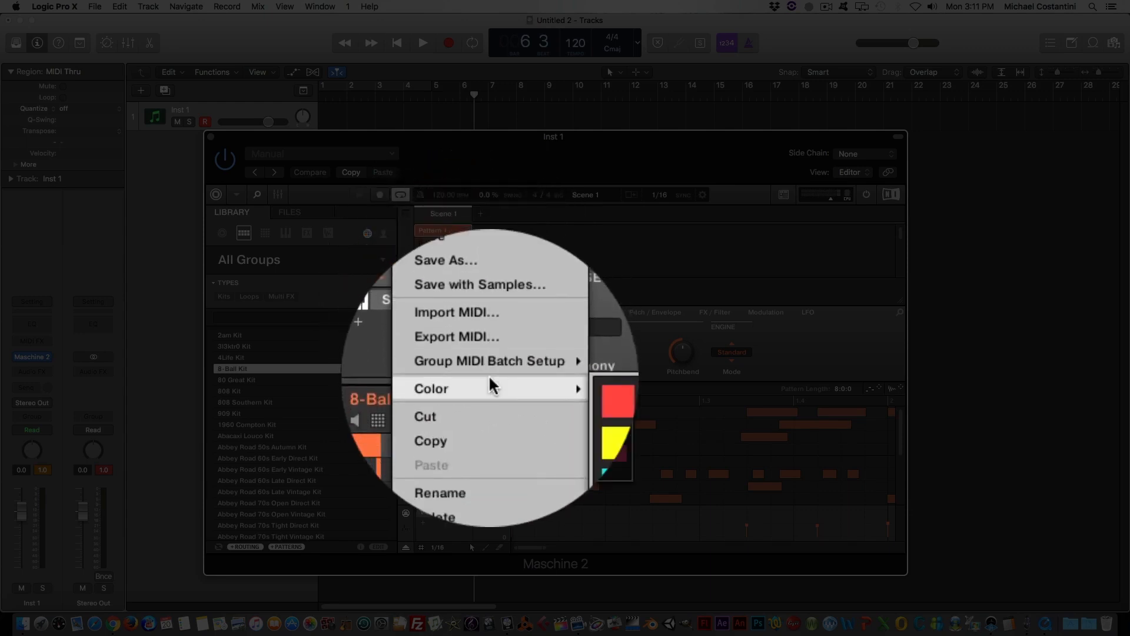
mouse_move(490, 369)
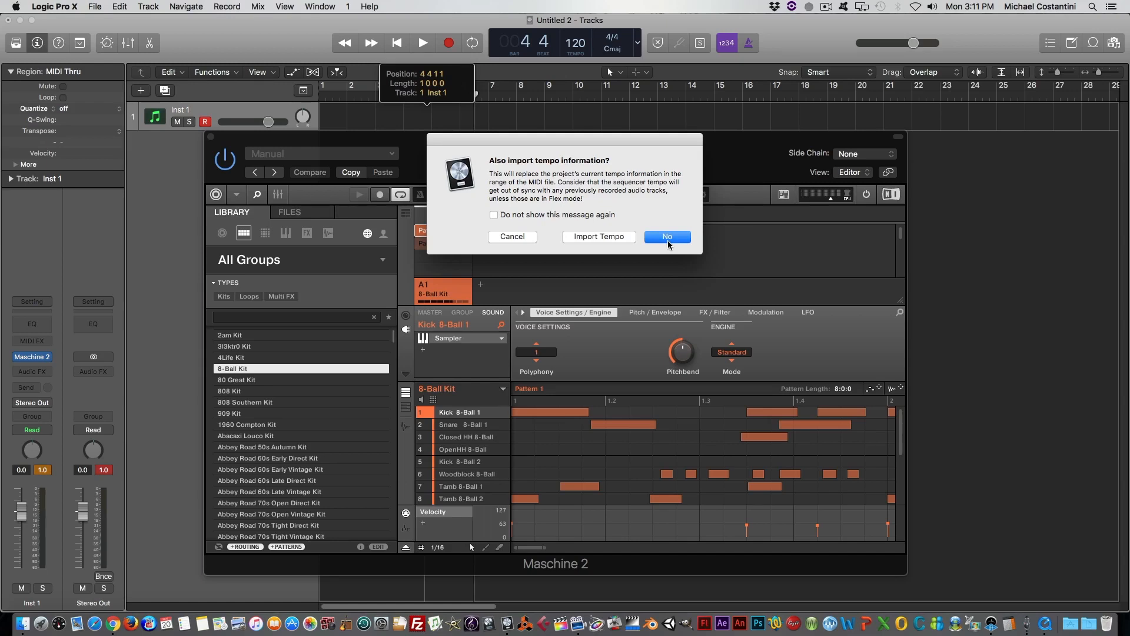
Step: Answer No to importing tempo so the 8-Ball Kit – Pattern 1 region lands on Inst 1
click(667, 236)
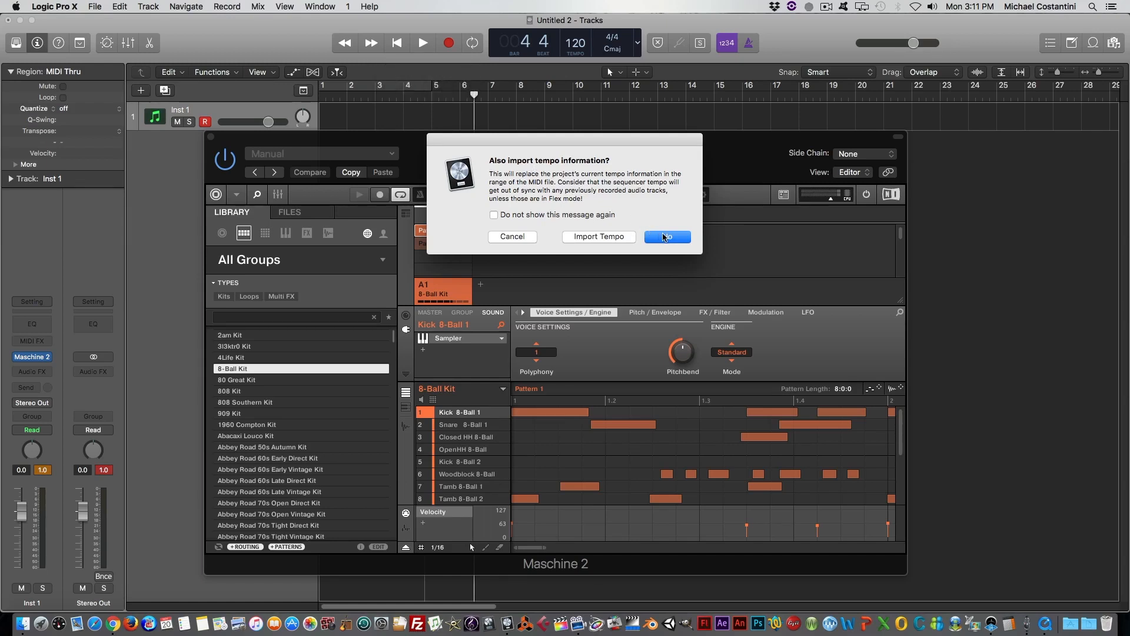
click(665, 237)
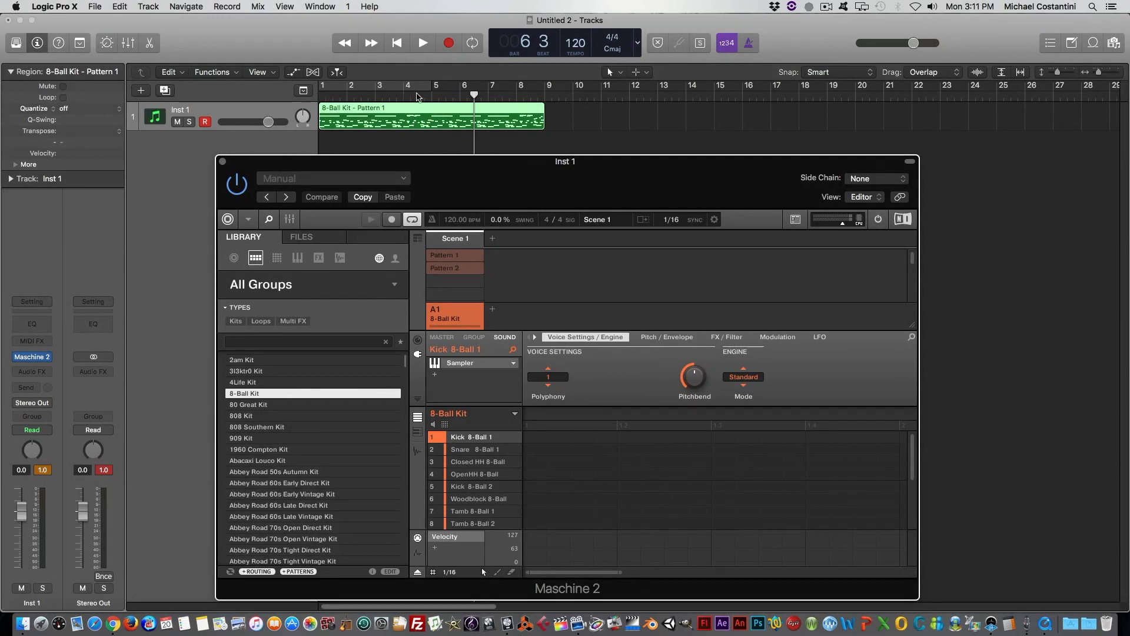
click(421, 42)
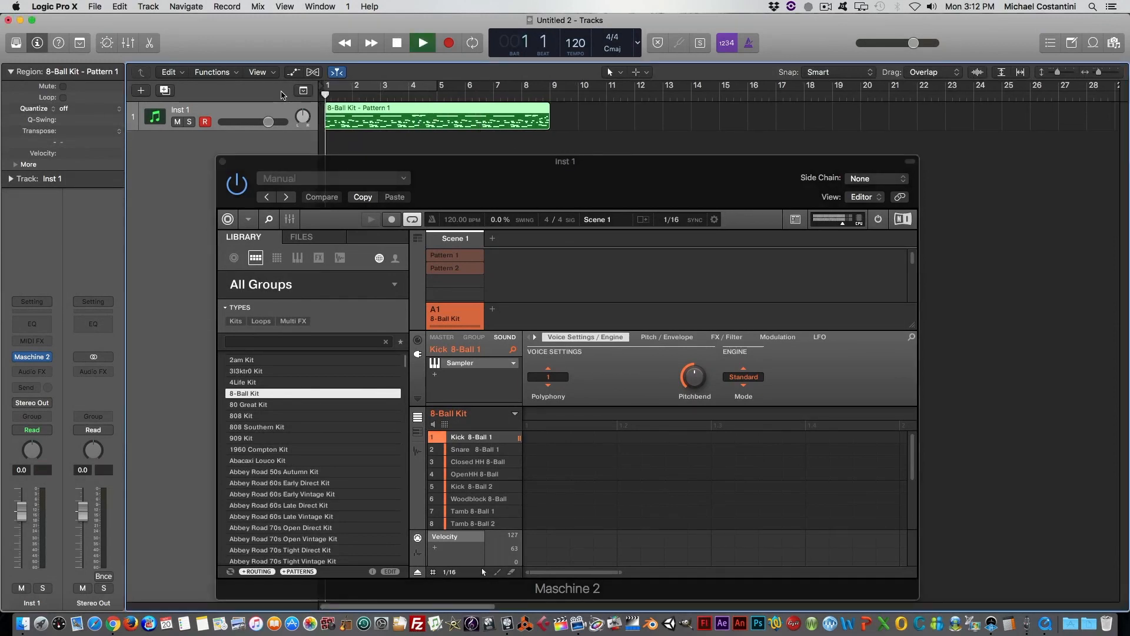
click(421, 42)
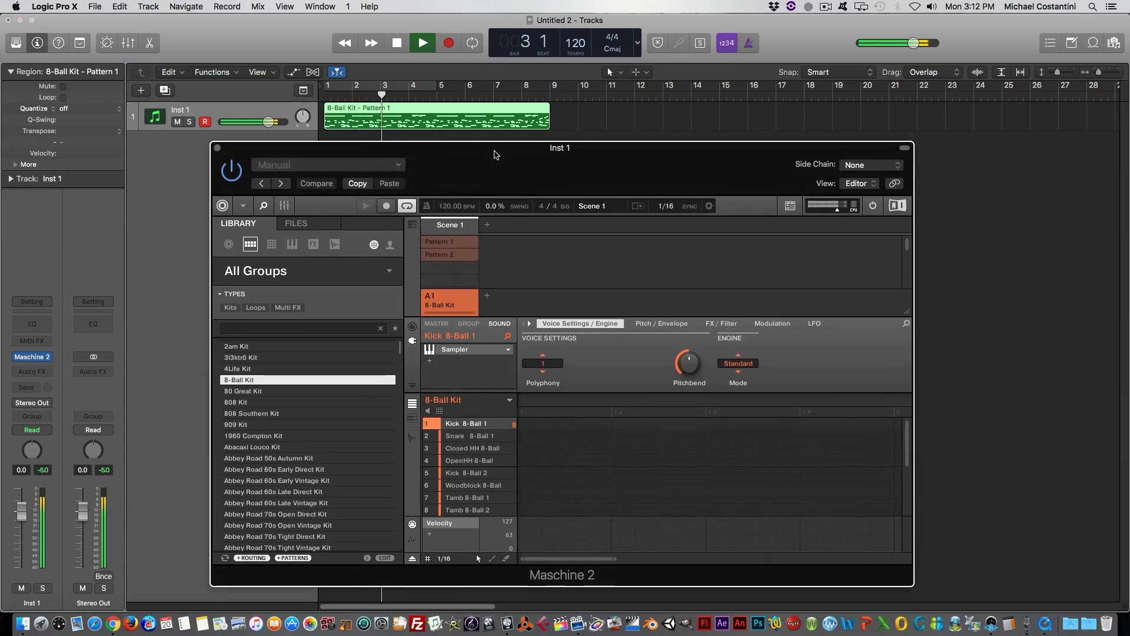
click(421, 43)
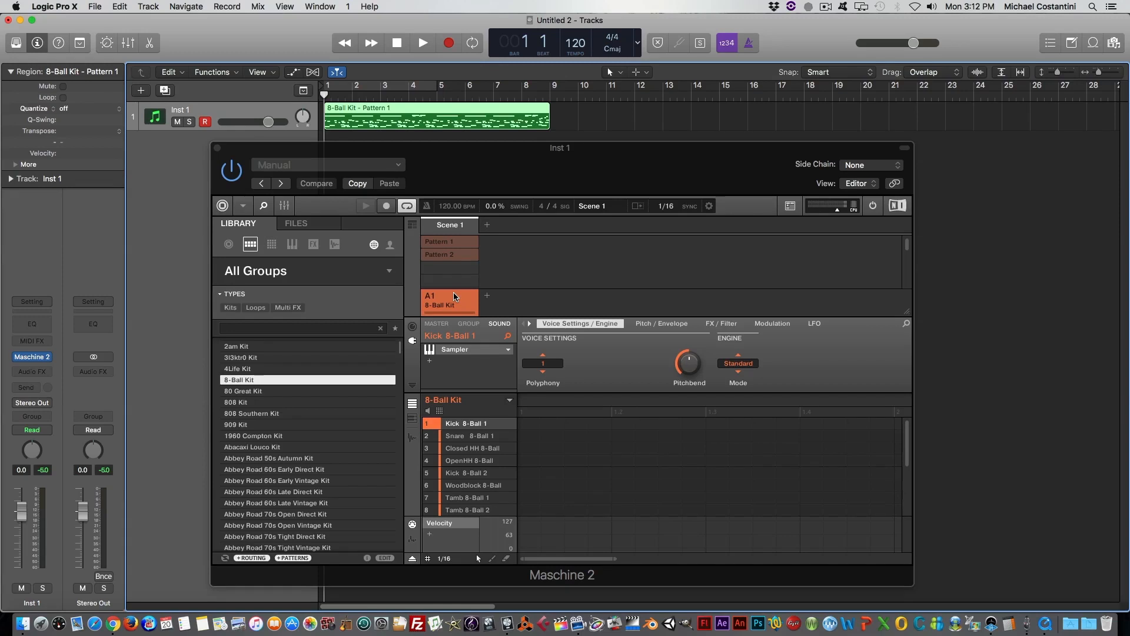
mouse_move(499, 303)
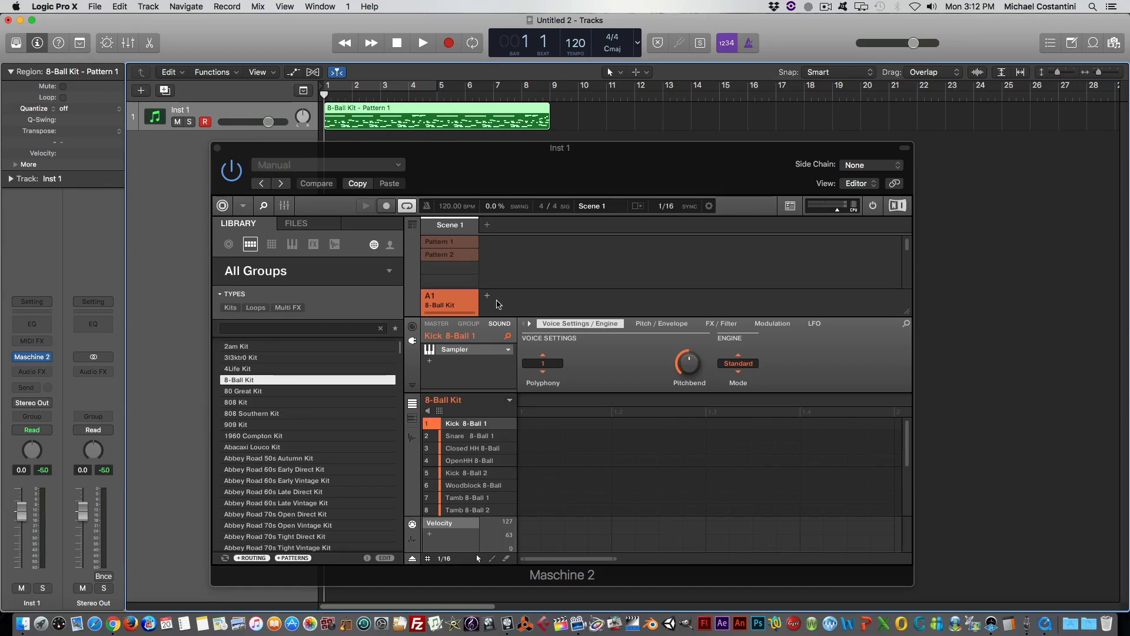
mouse_move(414, 332)
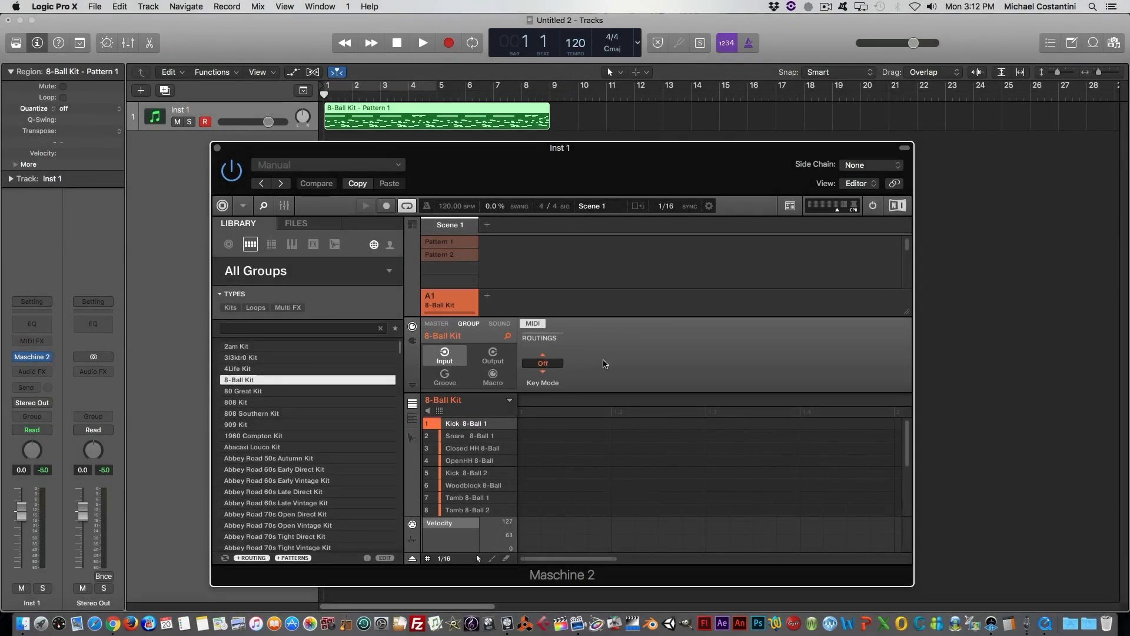
mouse_move(617, 374)
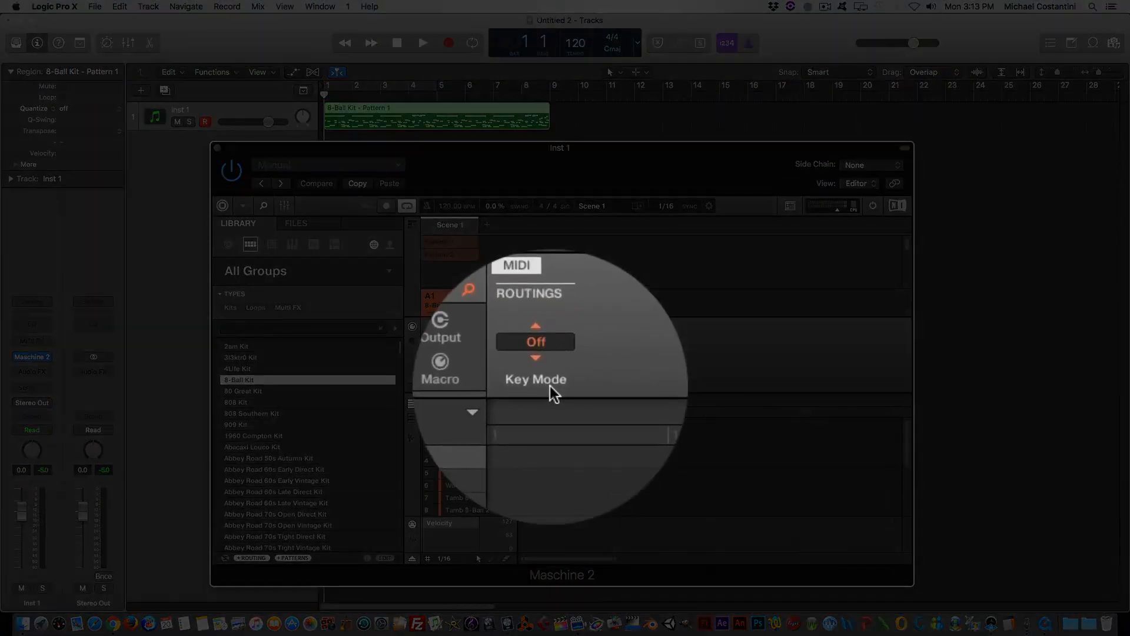
Step: Set the 8-Ball Kit group's Key Mode to Manual and leave the MIDI input channel on All
click(535, 341)
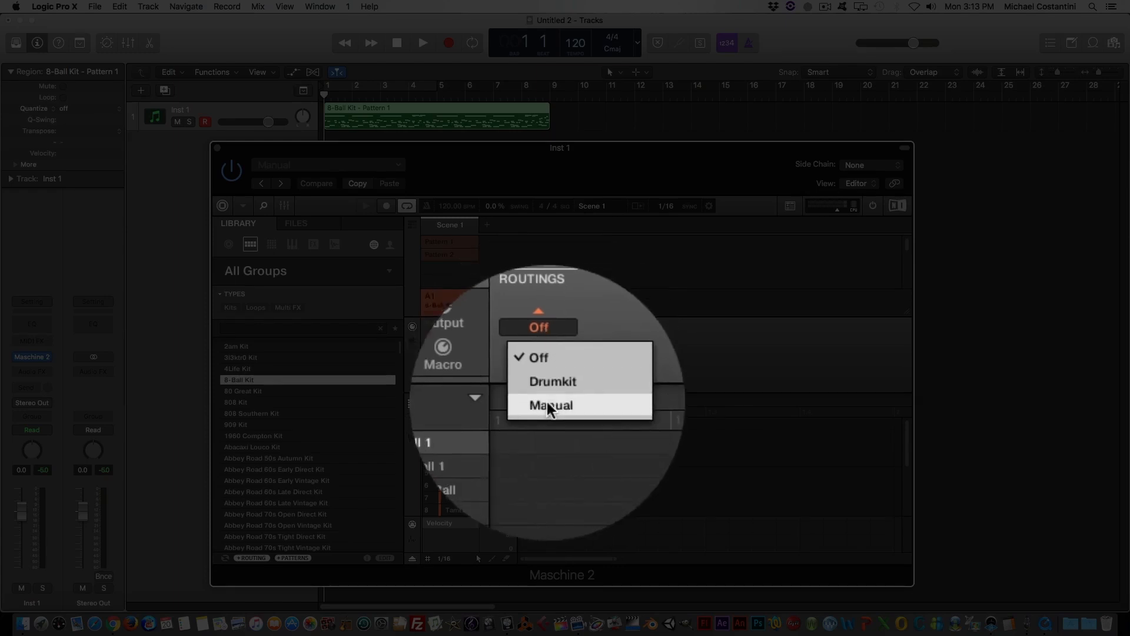
click(551, 403)
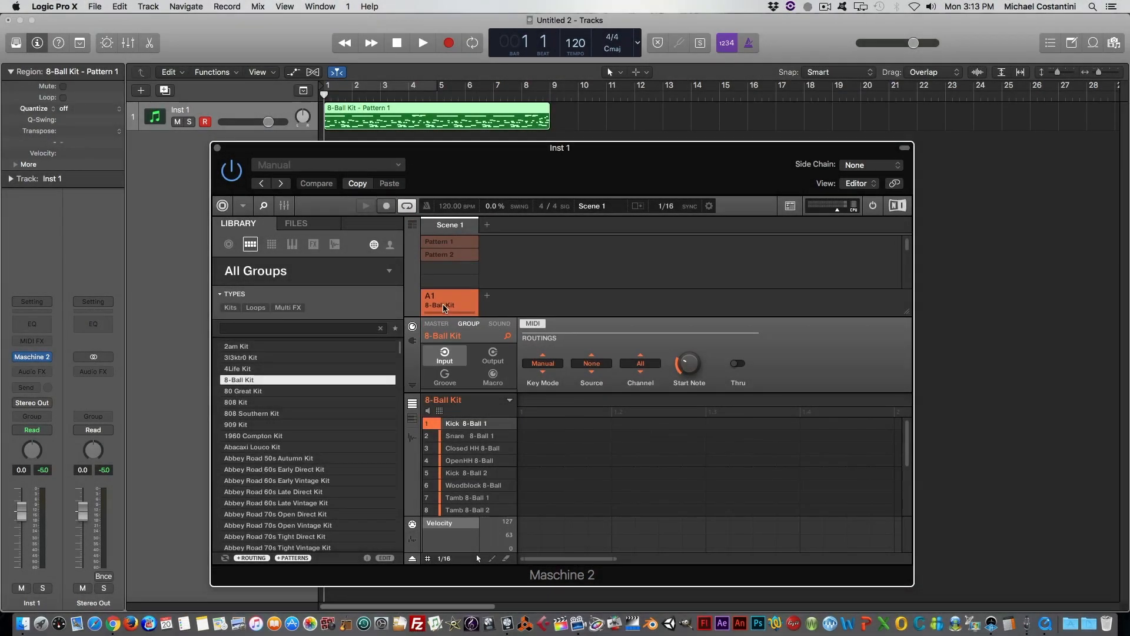
click(631, 363)
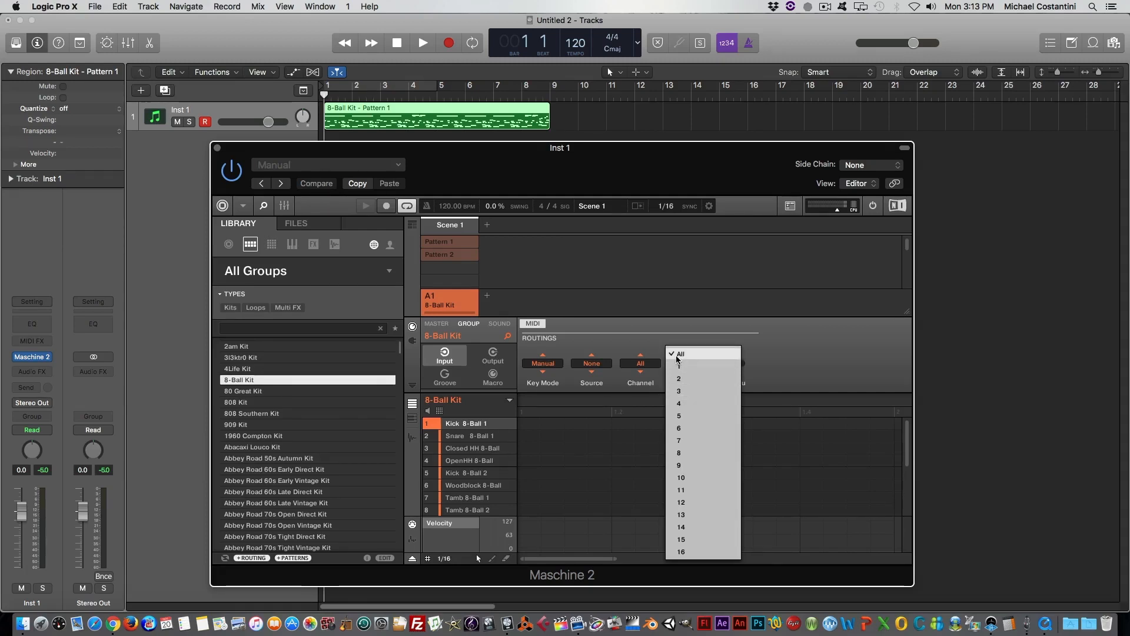
click(679, 352)
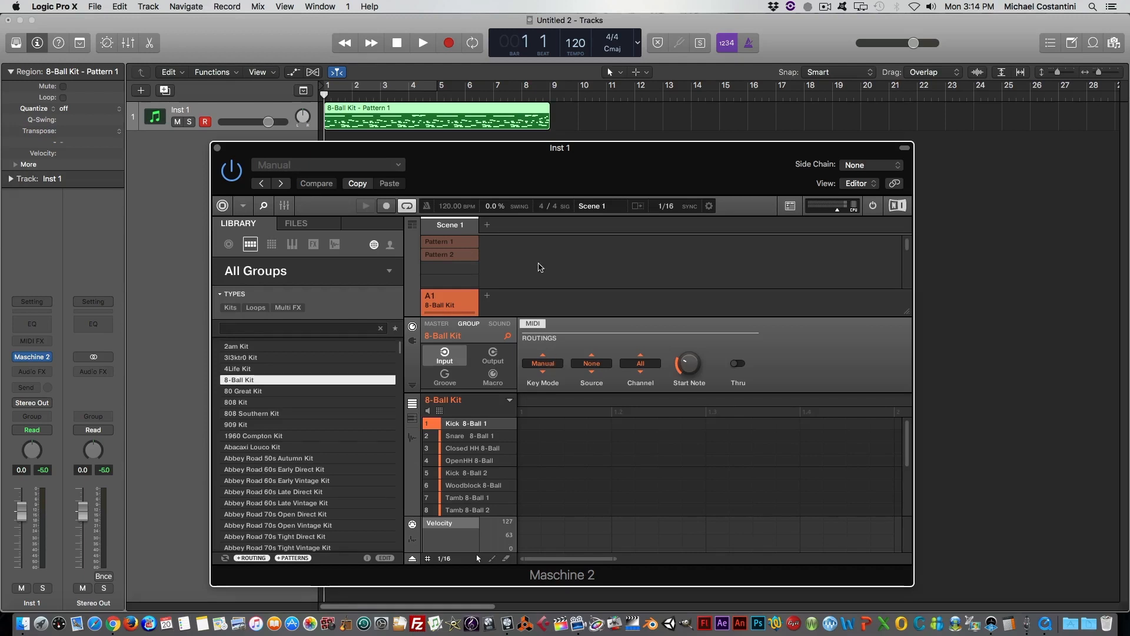
Step: Play the 8-Ball Kit region through Maschine 2 in Manual key mode, then stop
click(422, 42)
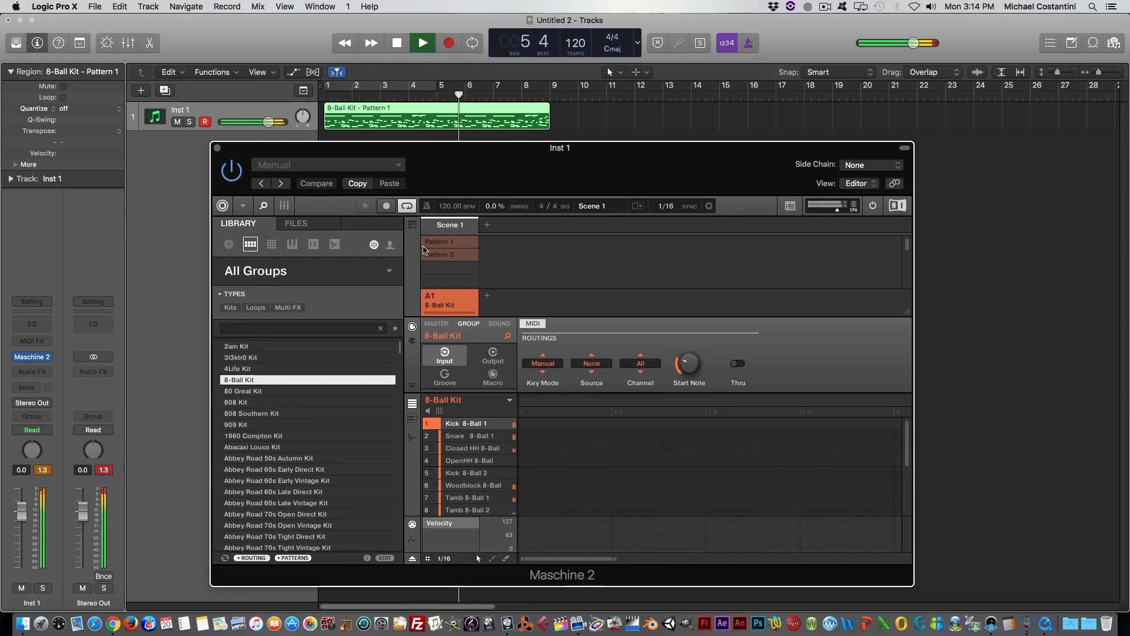
click(421, 42)
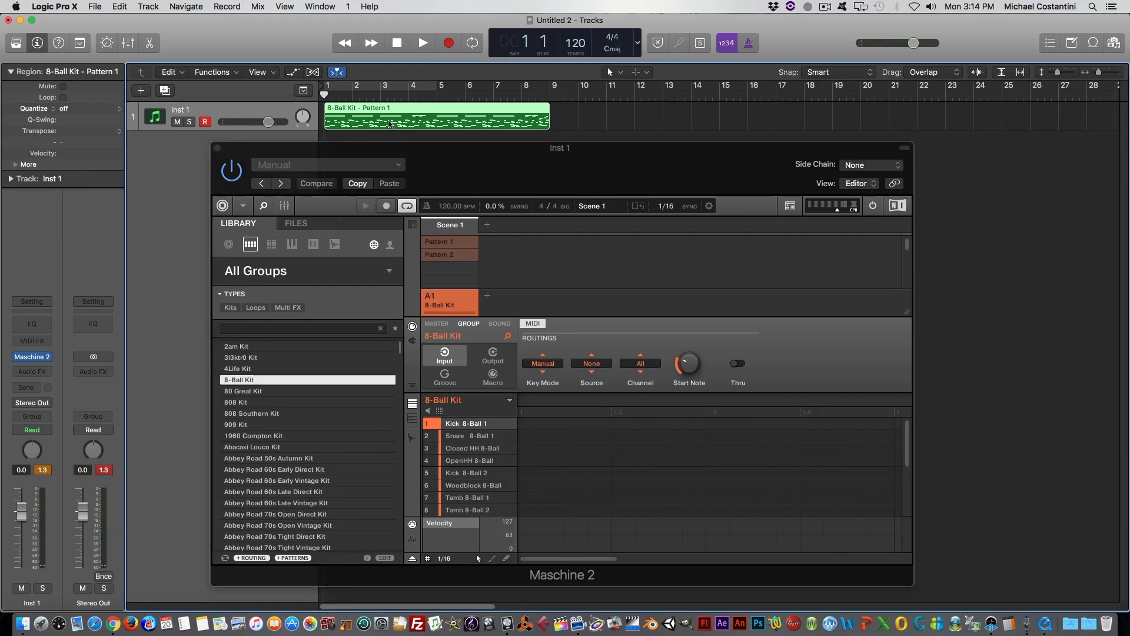
mouse_move(467, 429)
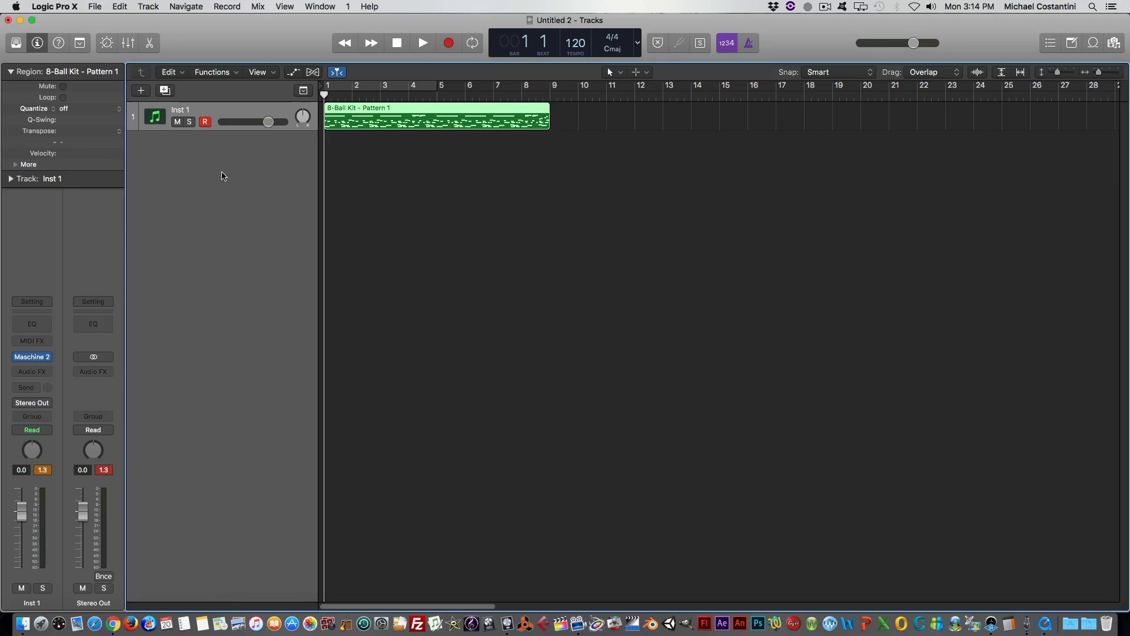
Step: Edit the Pattern 1 region in the Piano Roll, shifting a drum note later, and play it
double_click(432, 115)
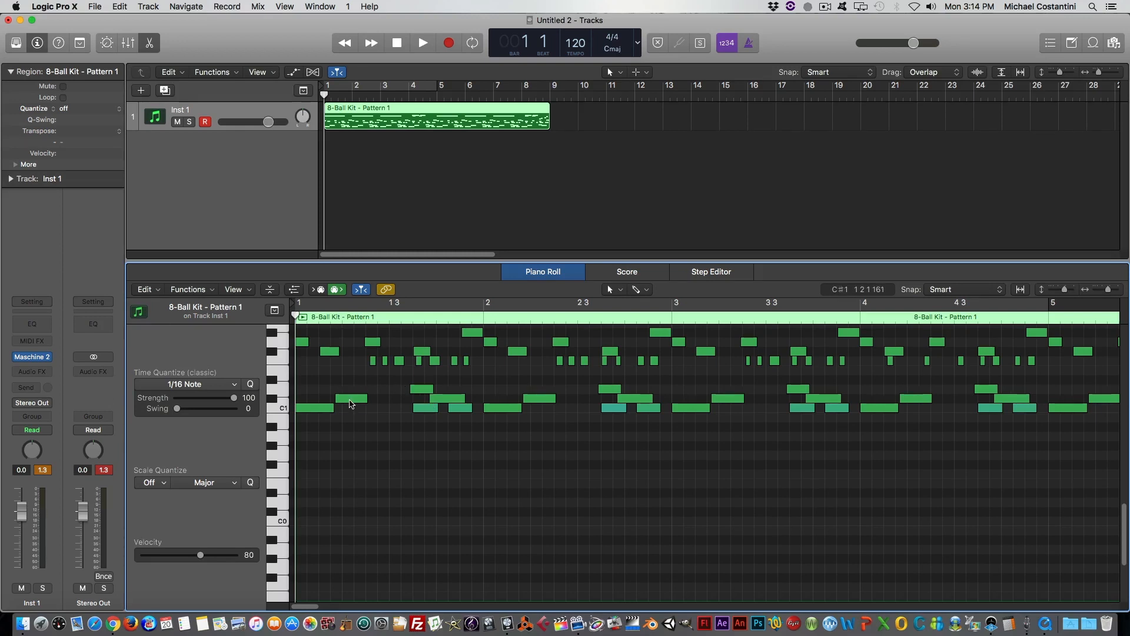
drag(350, 398, 389, 398)
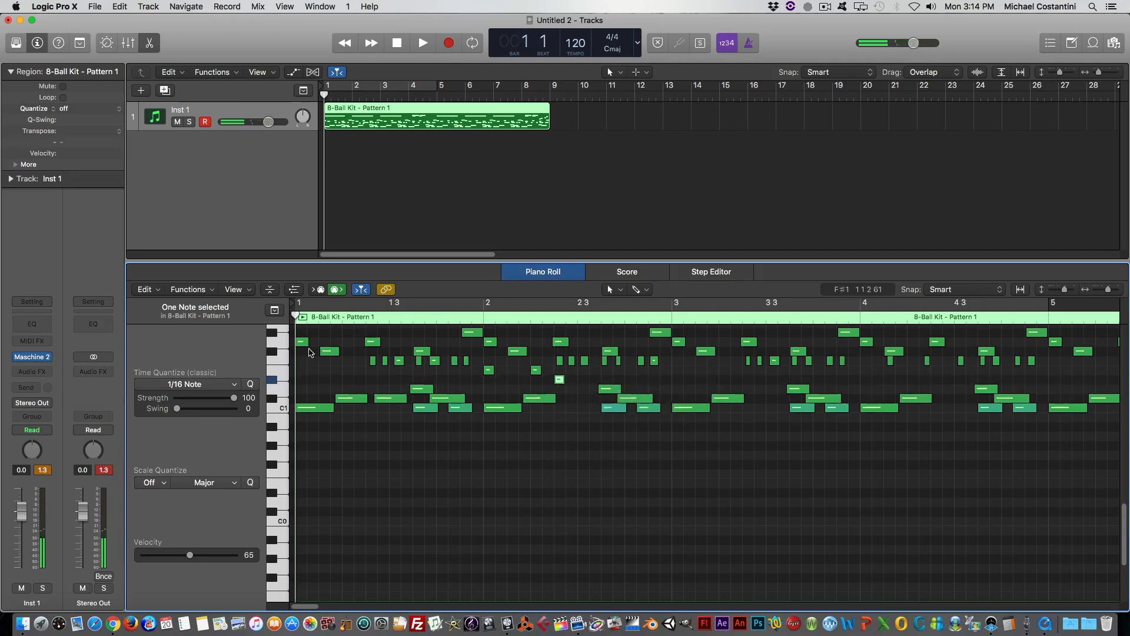
click(422, 42)
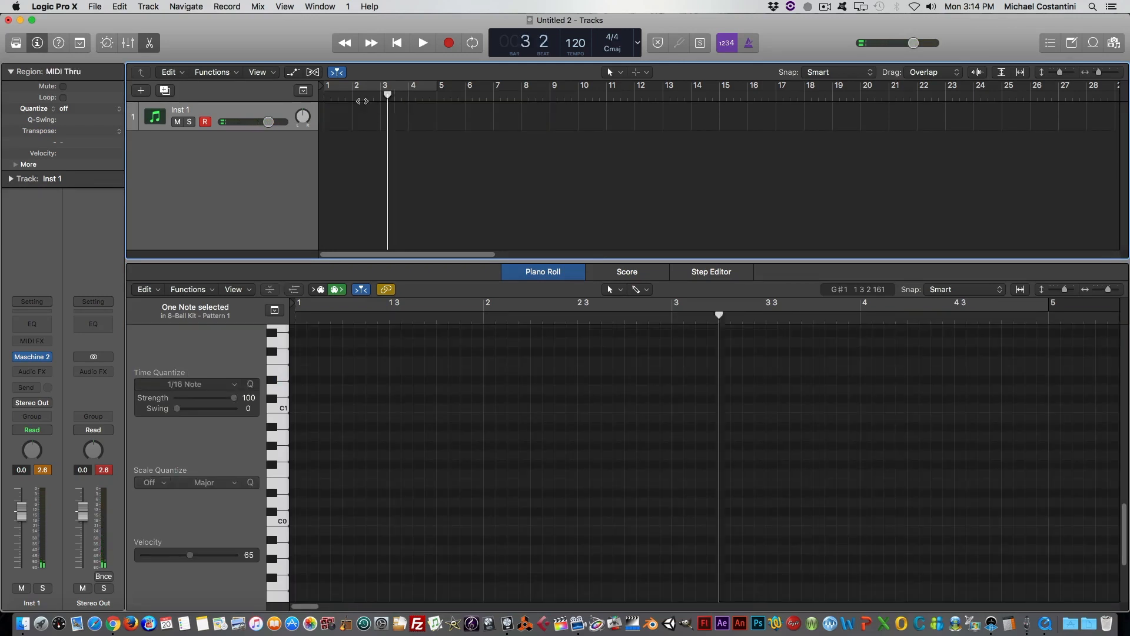
Step: From the song start, record a new four-bar drum take onto Inst 1 and stop
click(395, 42)
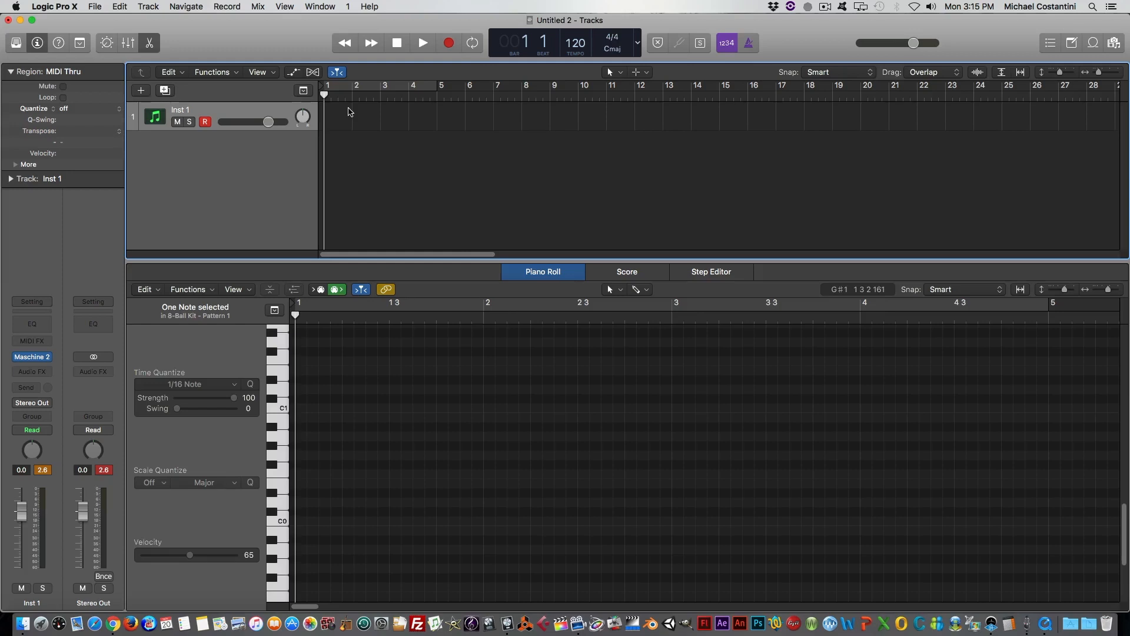
click(422, 42)
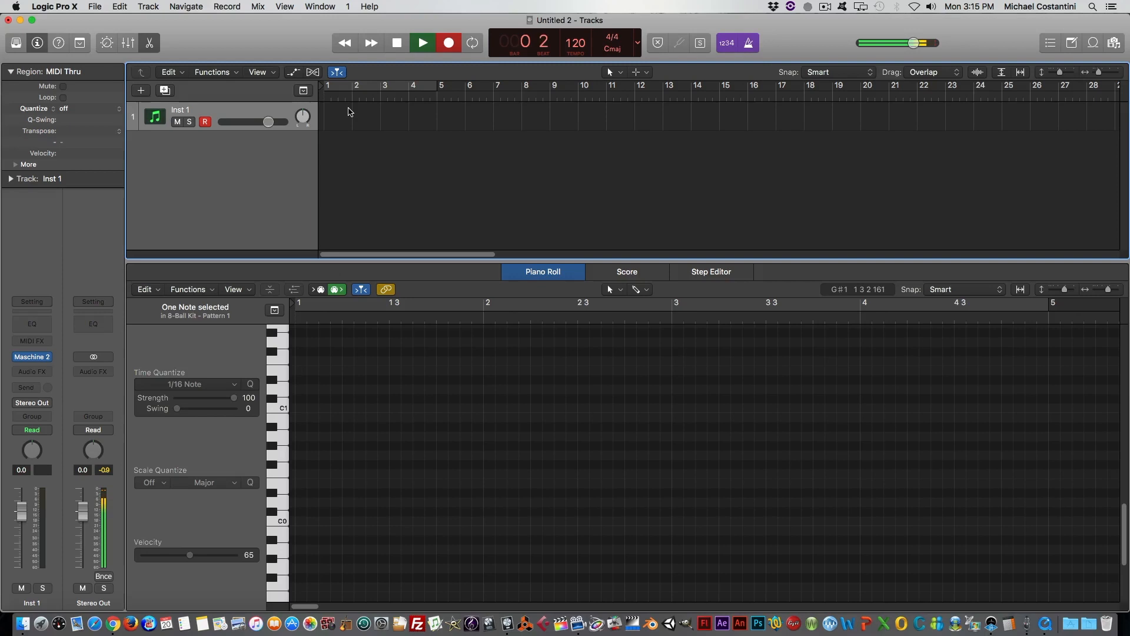
click(423, 43)
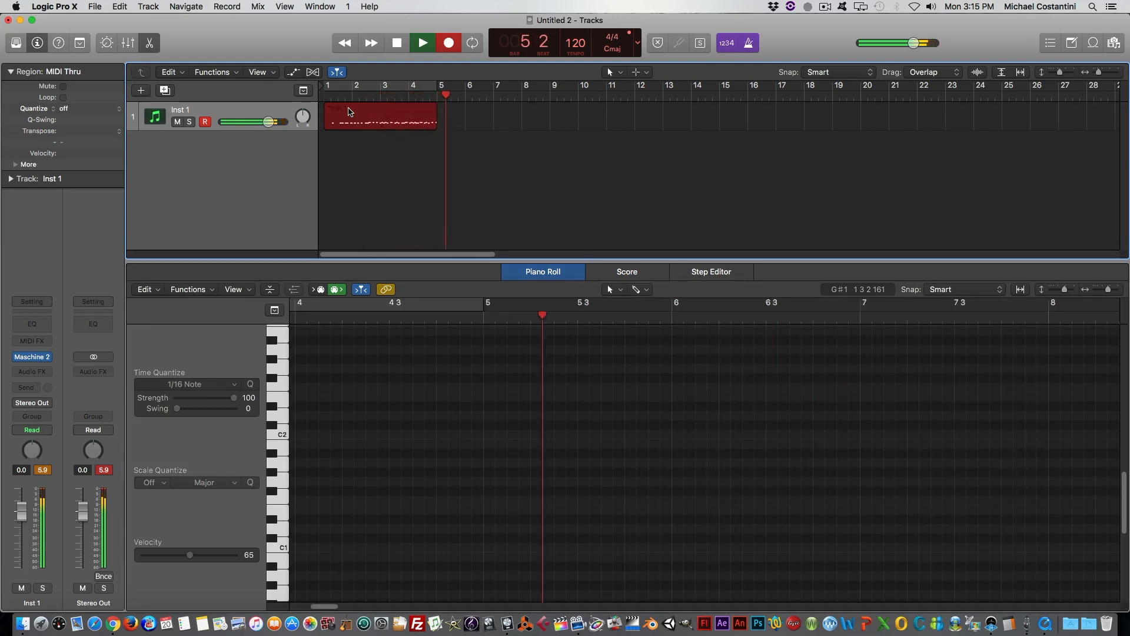
click(396, 43)
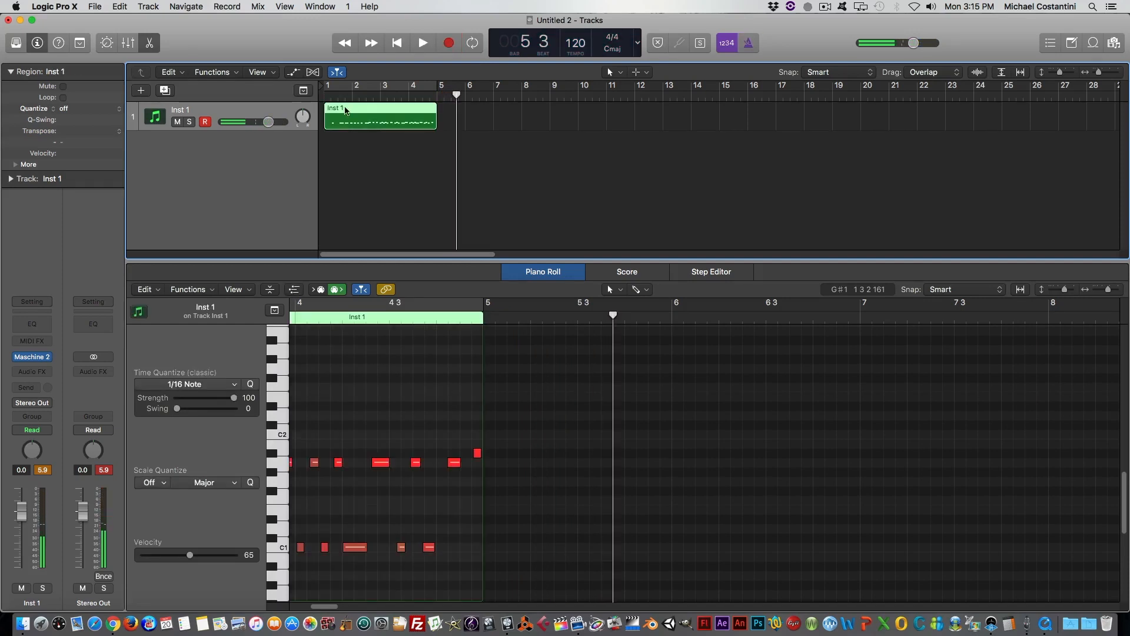
Step: Quantize the recorded Inst 1 region to 1/16 Swing A and play it back
click(64, 108)
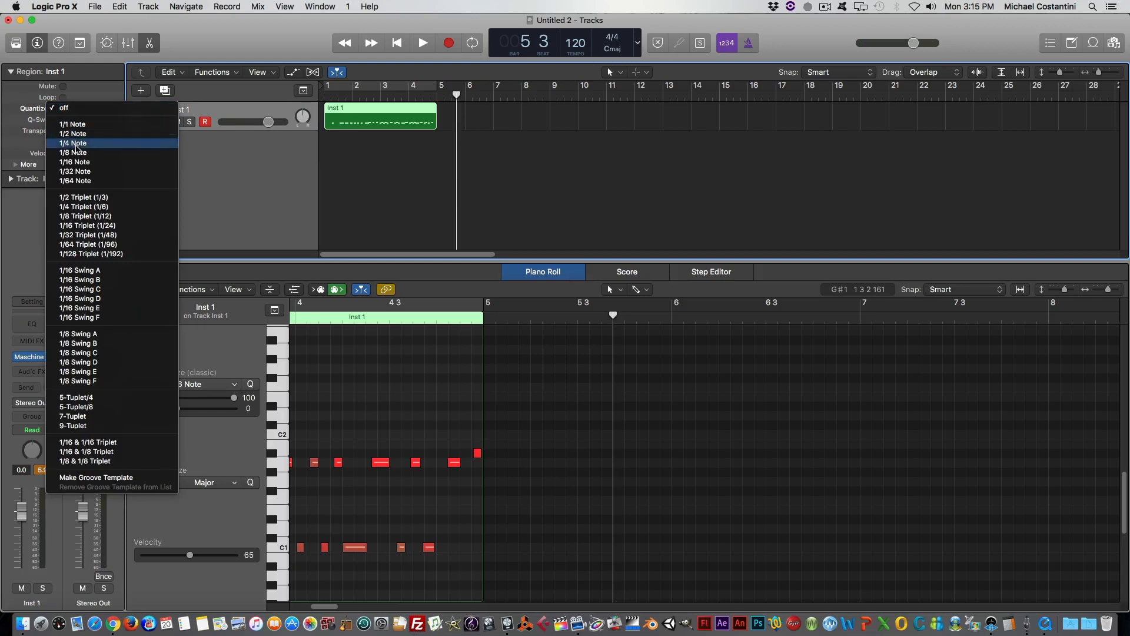
mouse_move(96, 275)
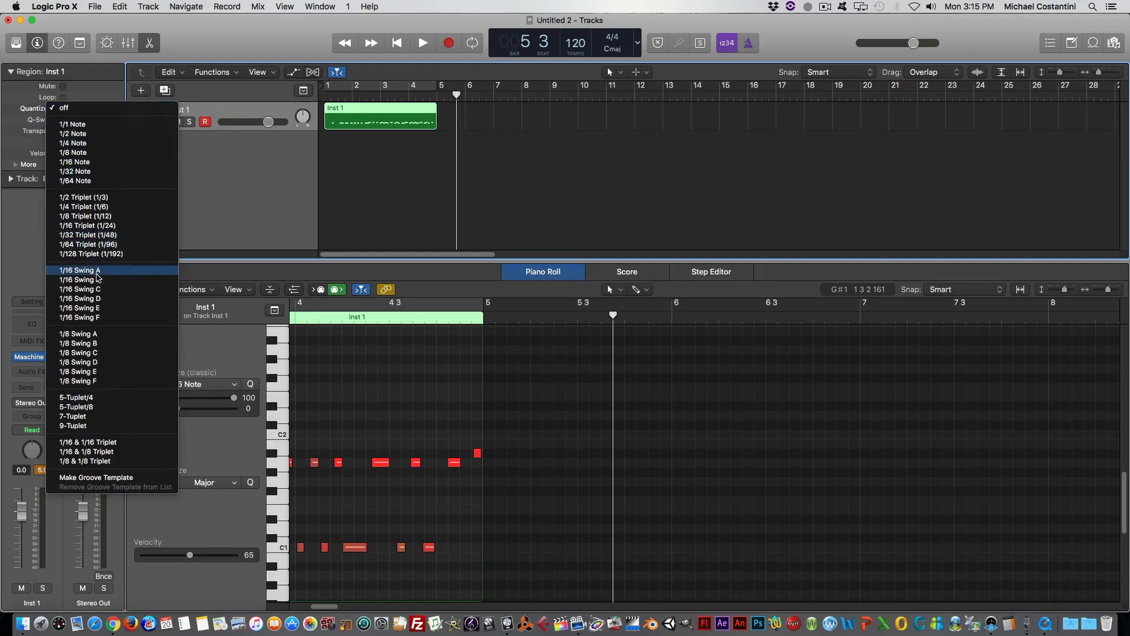
click(78, 270)
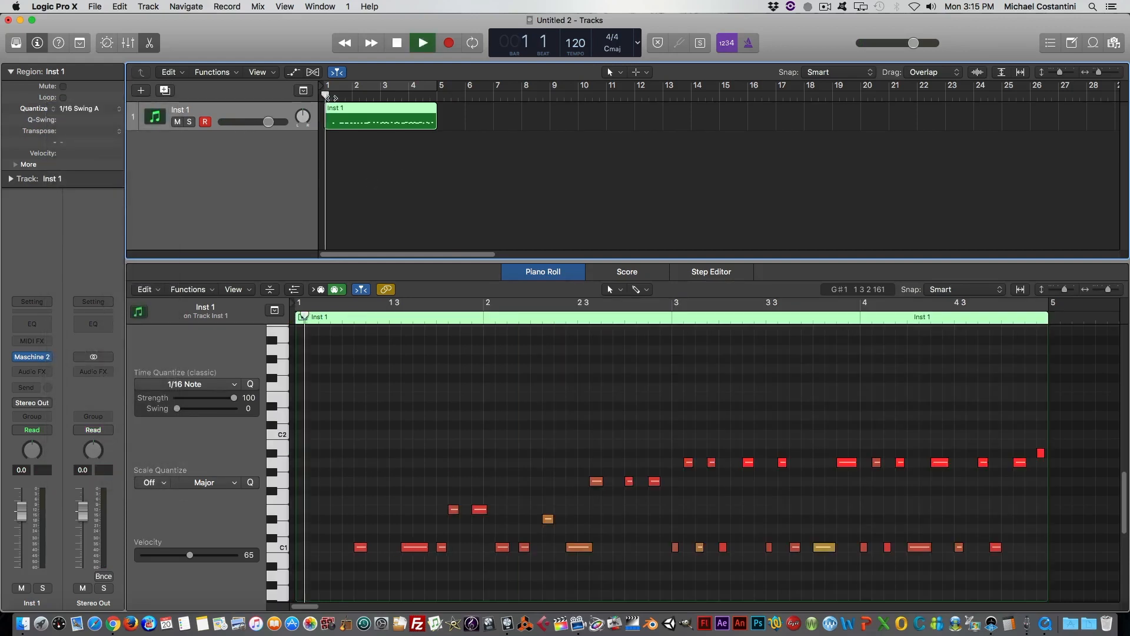
click(423, 42)
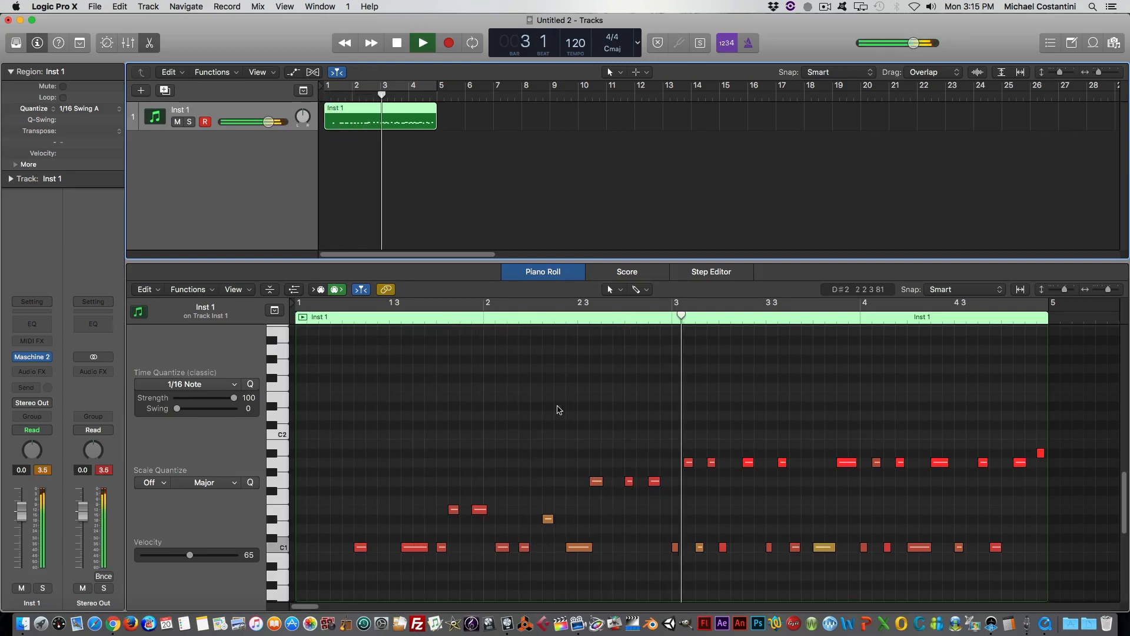
Step: Copy selected drum notes three semitones higher and to a new beat, then shrink the editor pane
click(397, 42)
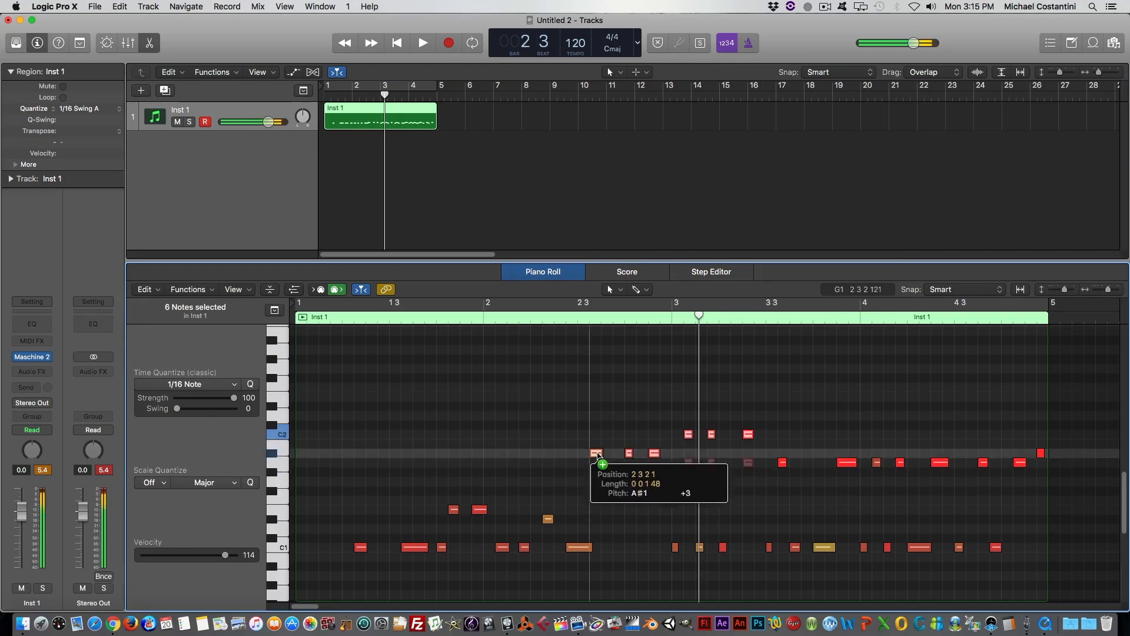
drag(596, 452, 529, 481)
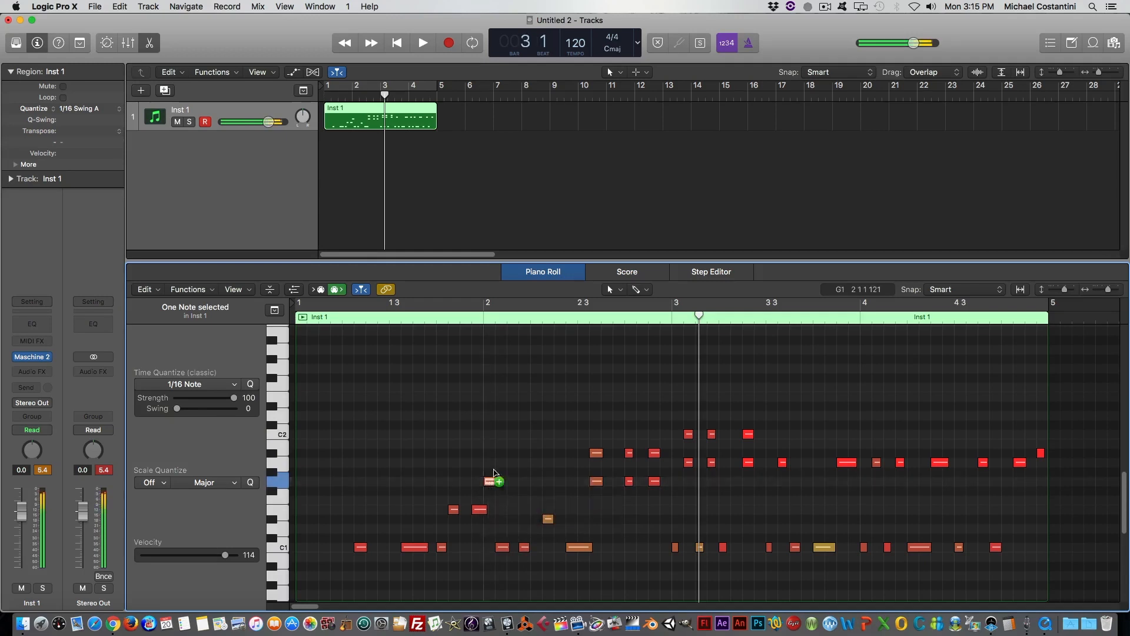
drag(494, 481, 536, 464)
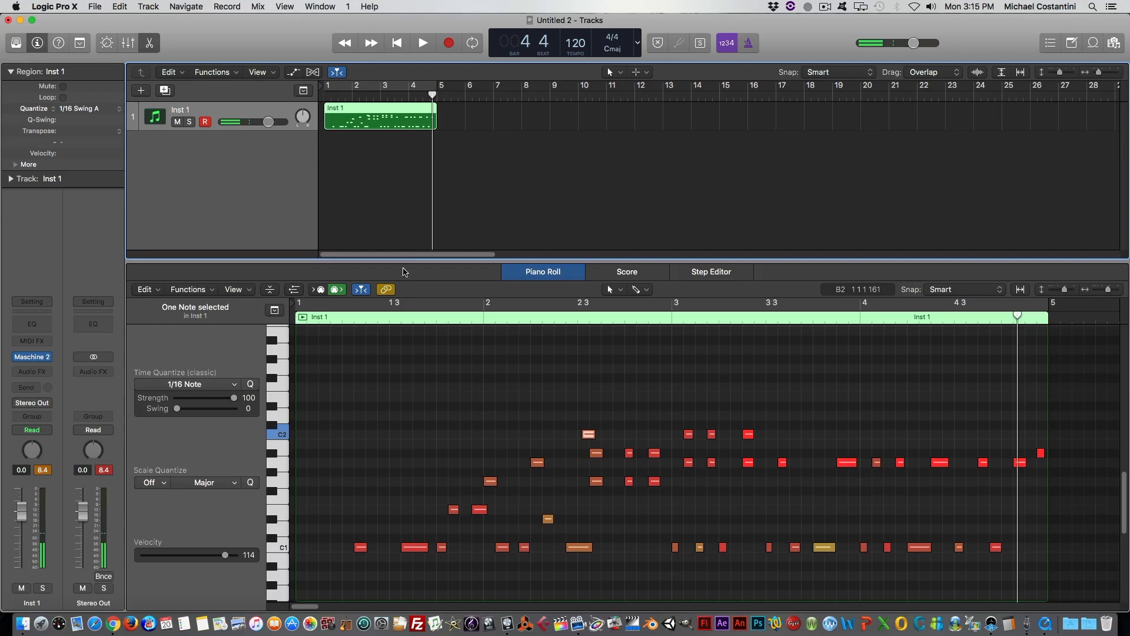
drag(402, 262, 402, 408)
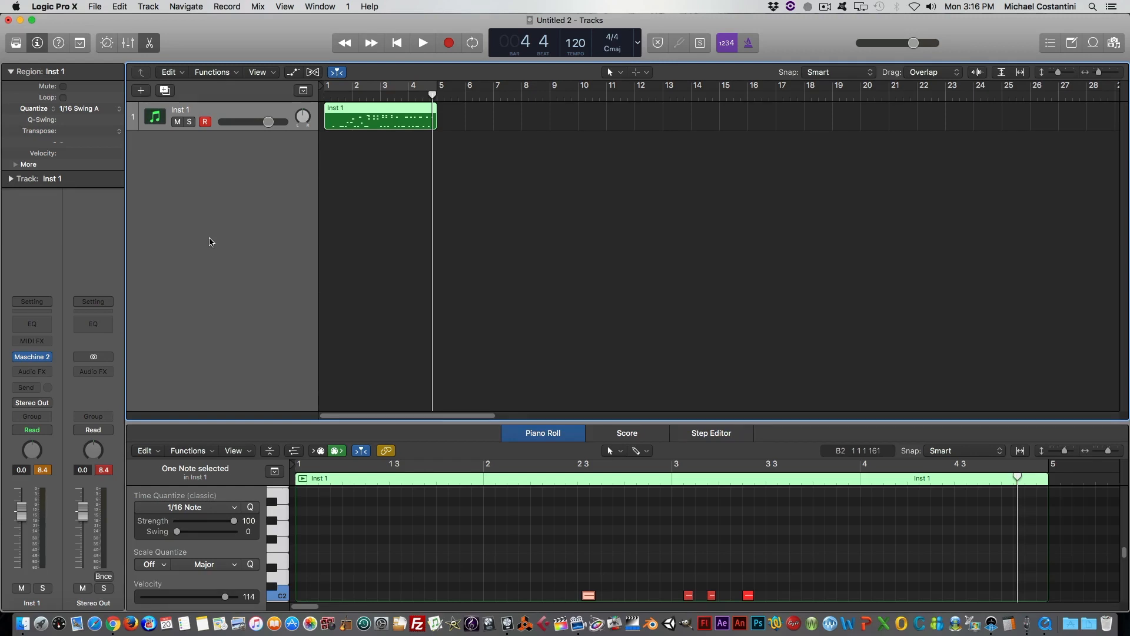
mouse_move(361, 265)
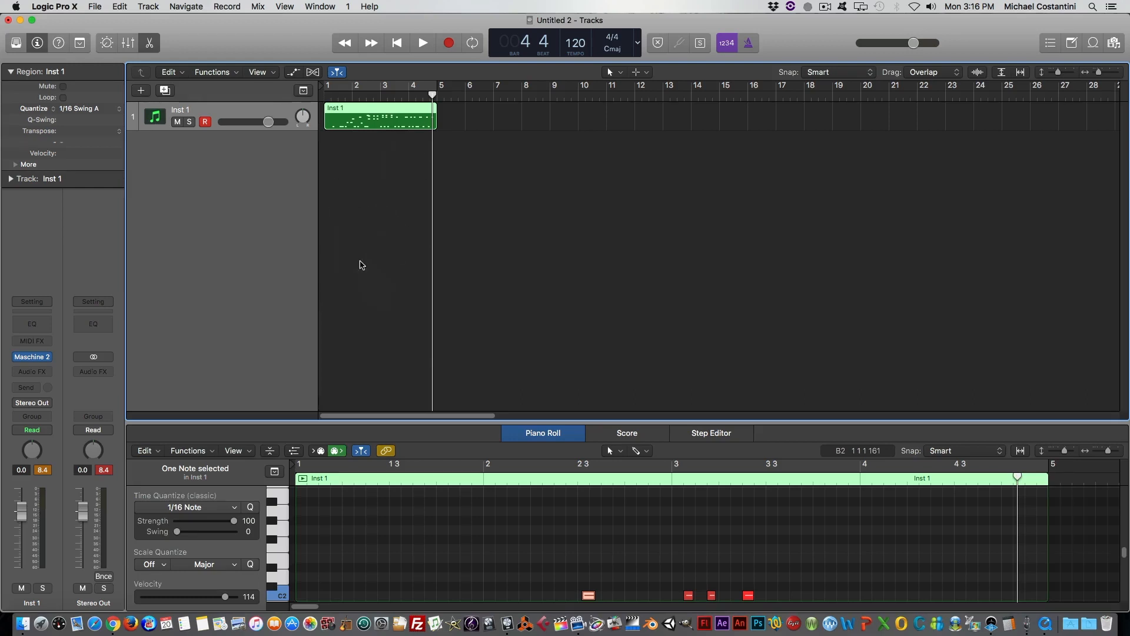